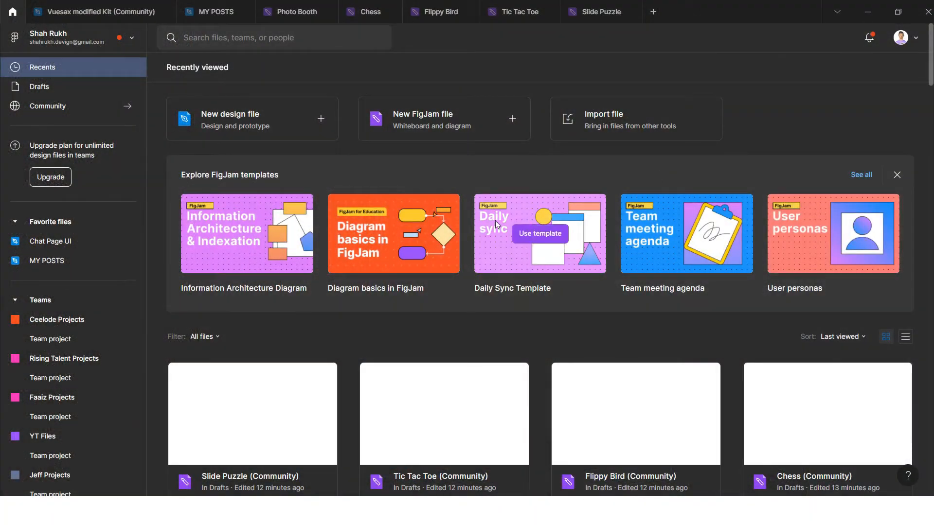
mouse_move(18, 12)
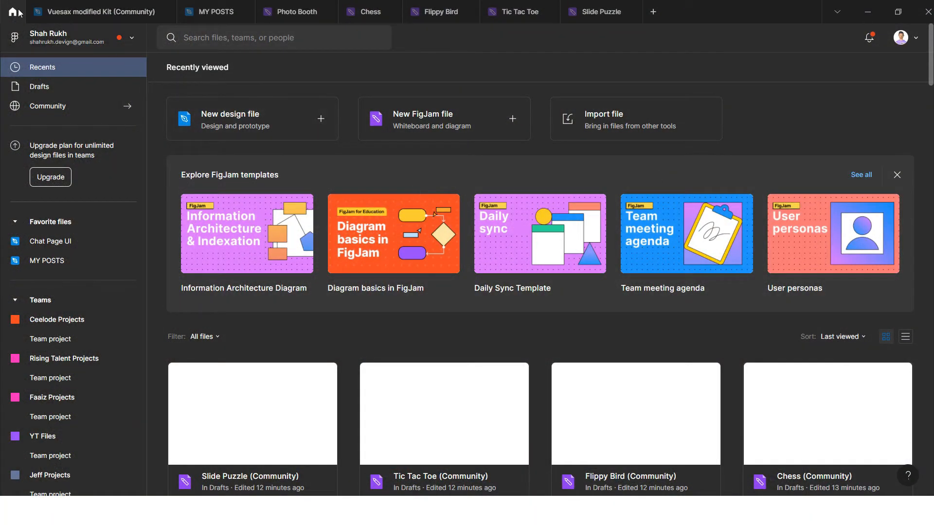
- Browse Figma Community with the main account from the account menu
left_click(127, 38)
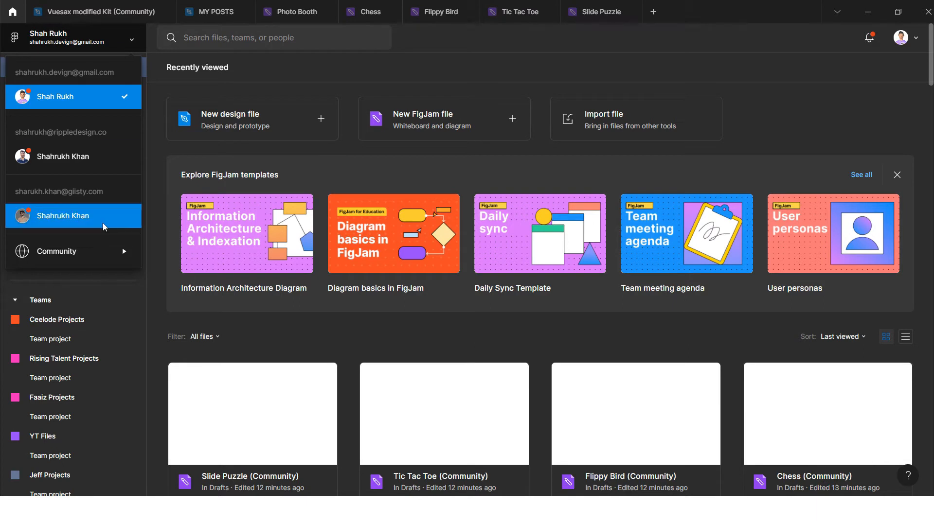
left_click(74, 251)
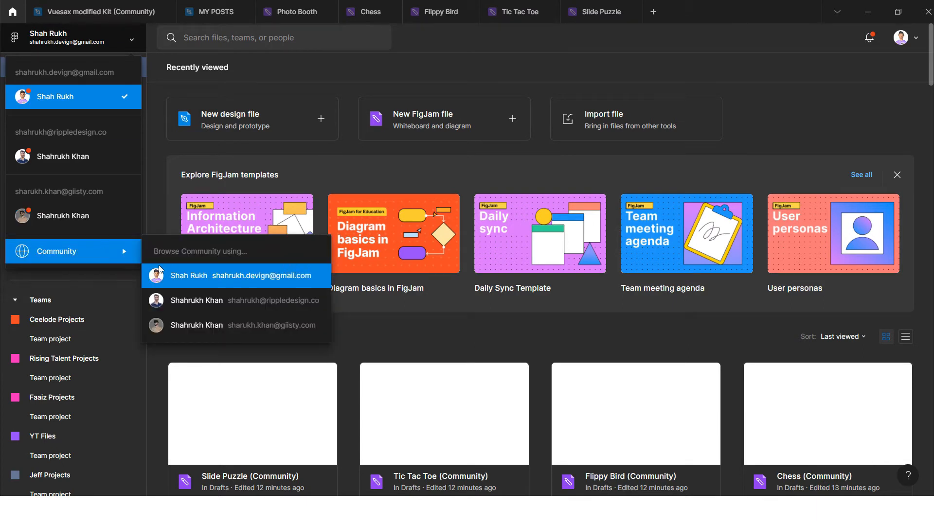
left_click(239, 275)
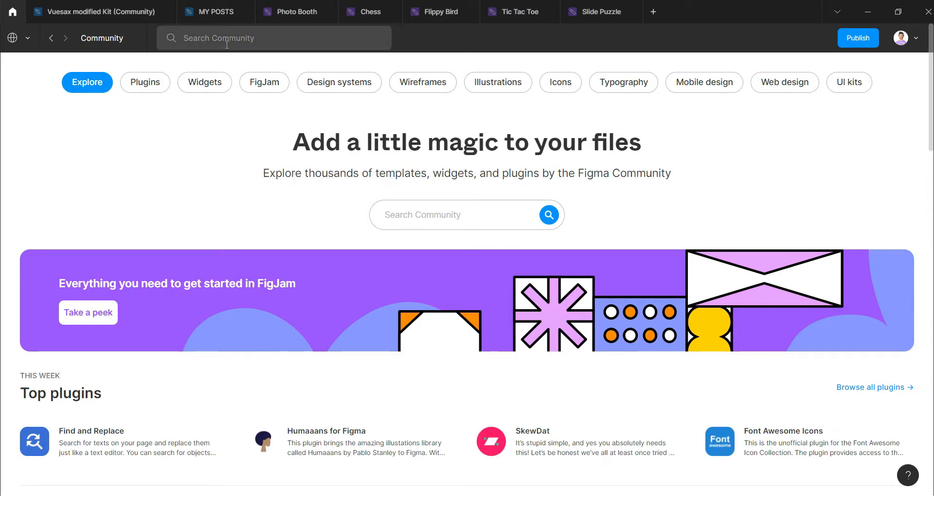
- Search Community for 'GAMES' and scroll through the matching file results
type("GA")
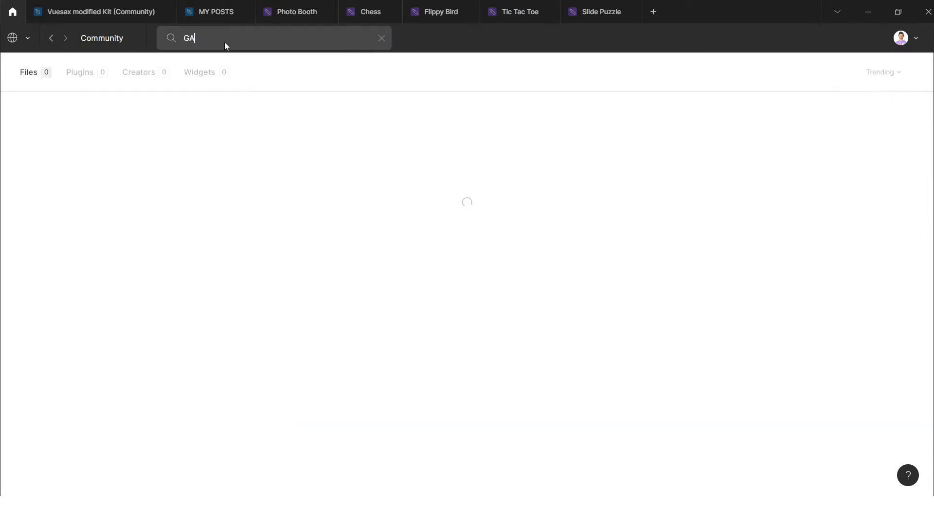
type("MES")
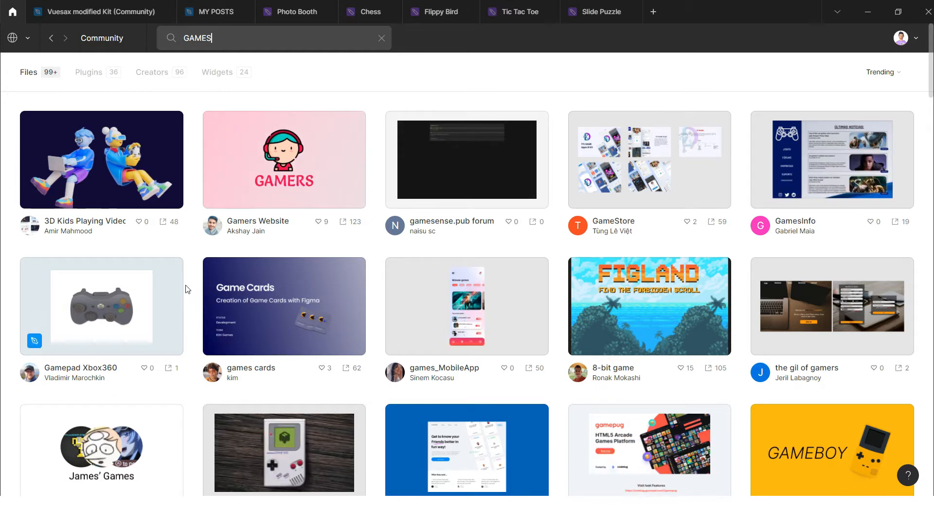
scroll("down", 3)
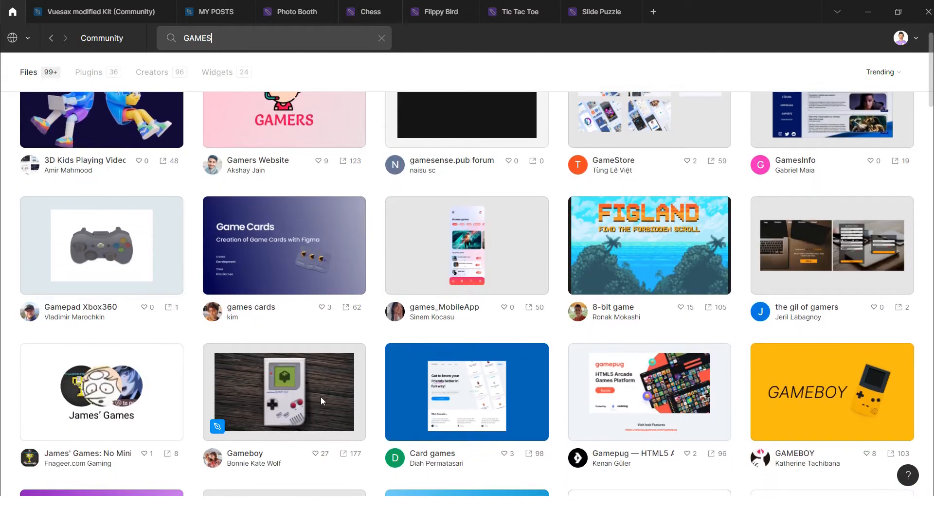
scroll("down", 3)
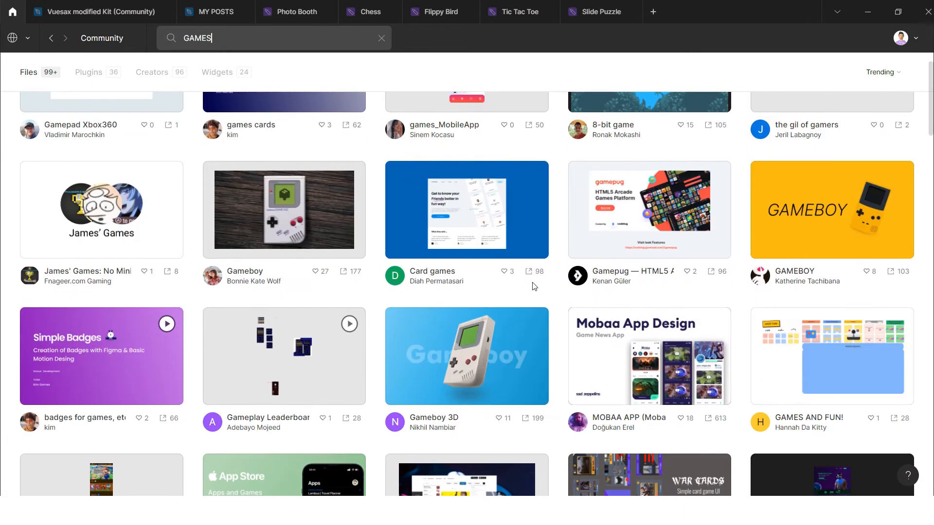
scroll("up", 3)
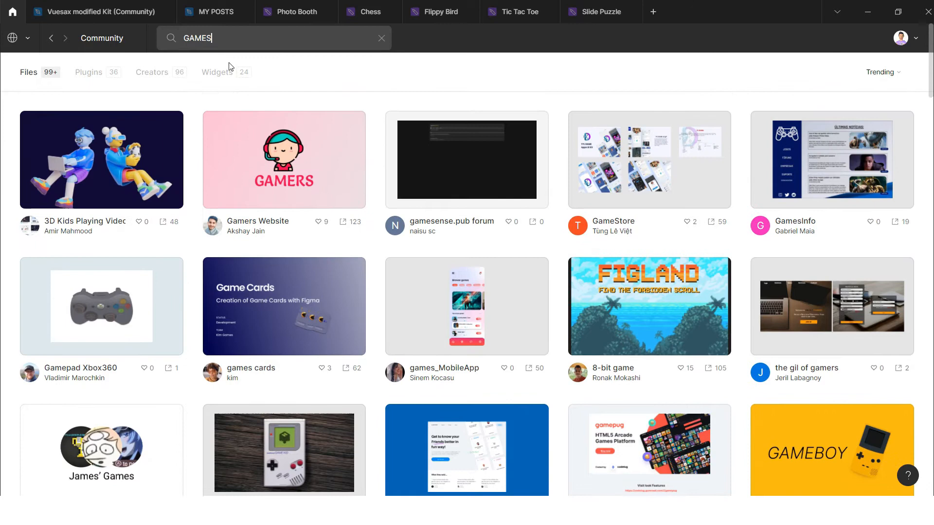
mouse_move(223, 82)
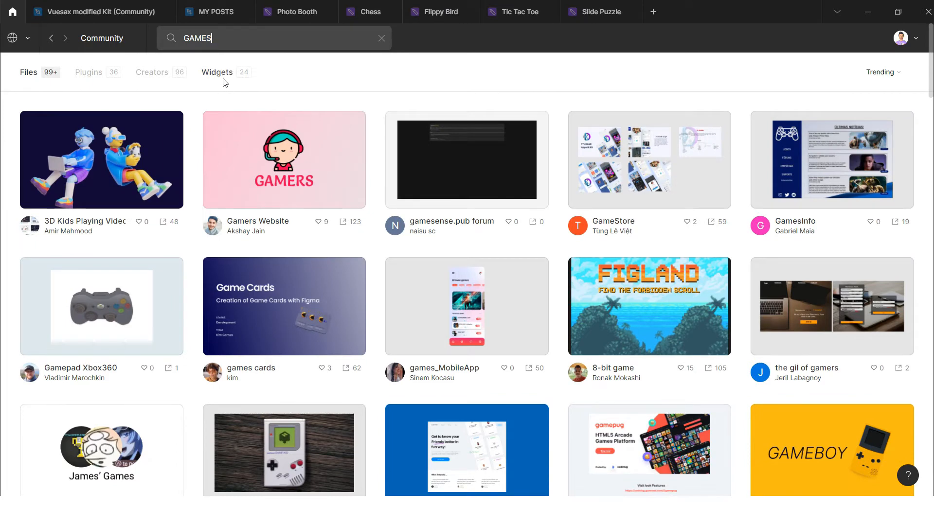
- Filter the GAMES results to Widgets and scroll through the 24 game widgets
left_click(217, 72)
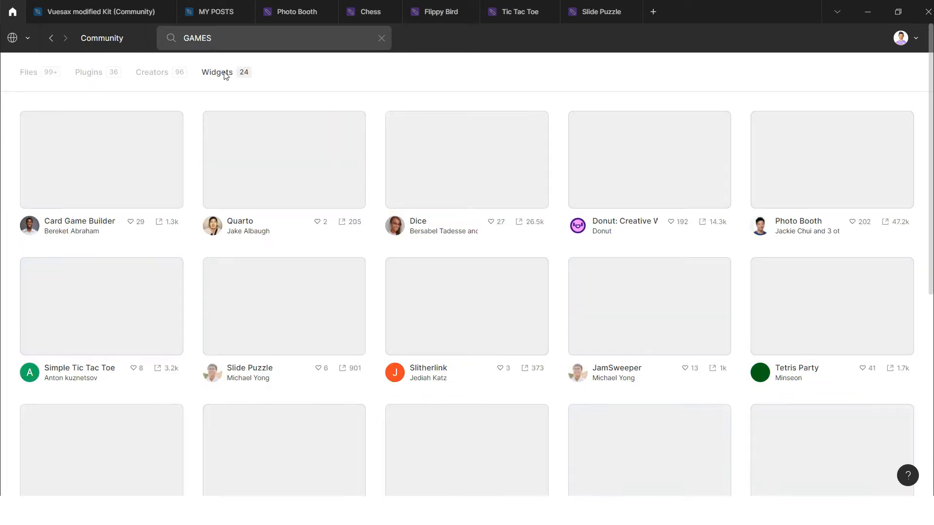
left_click(151, 72)
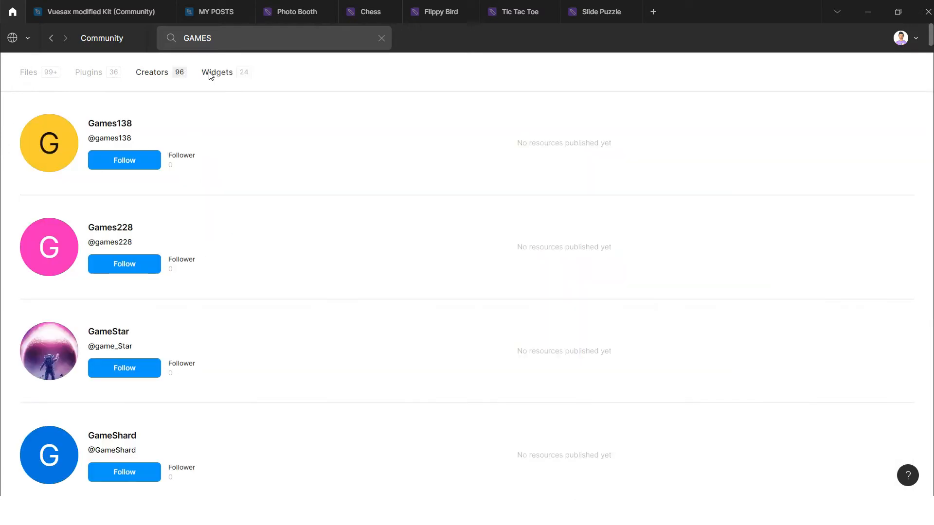
left_click(218, 72)
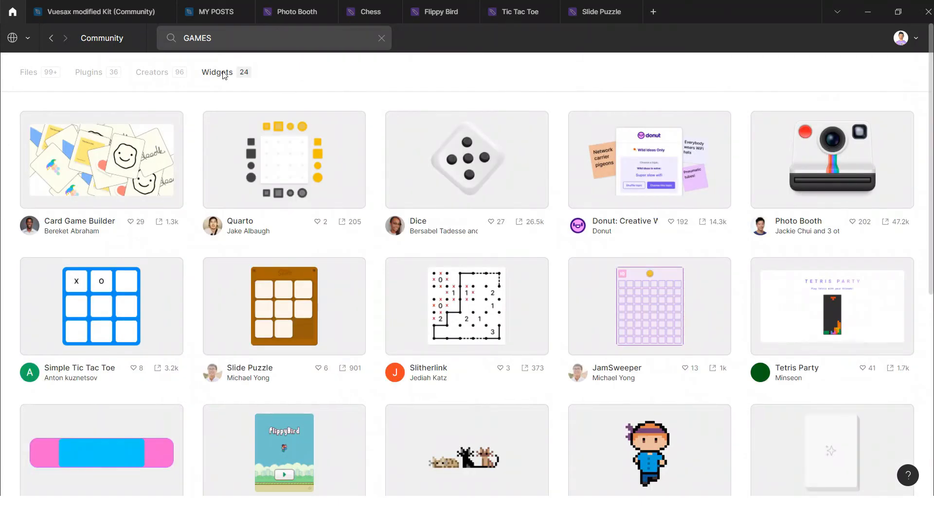
mouse_move(111, 220)
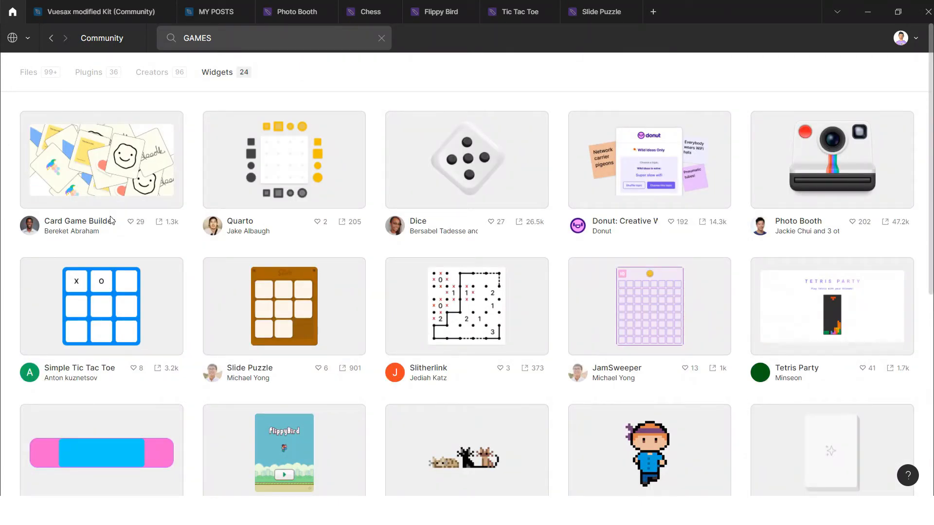
mouse_move(420, 190)
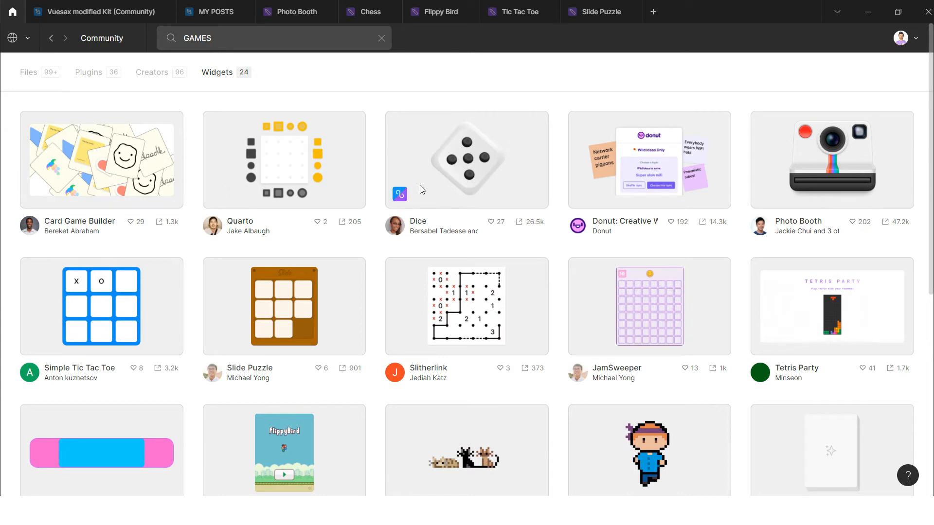
mouse_move(498, 181)
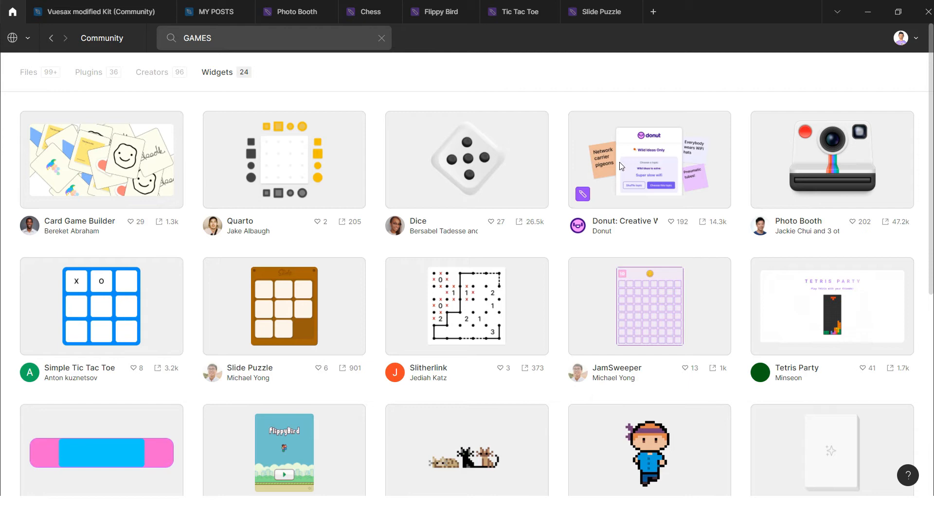
mouse_move(803, 225)
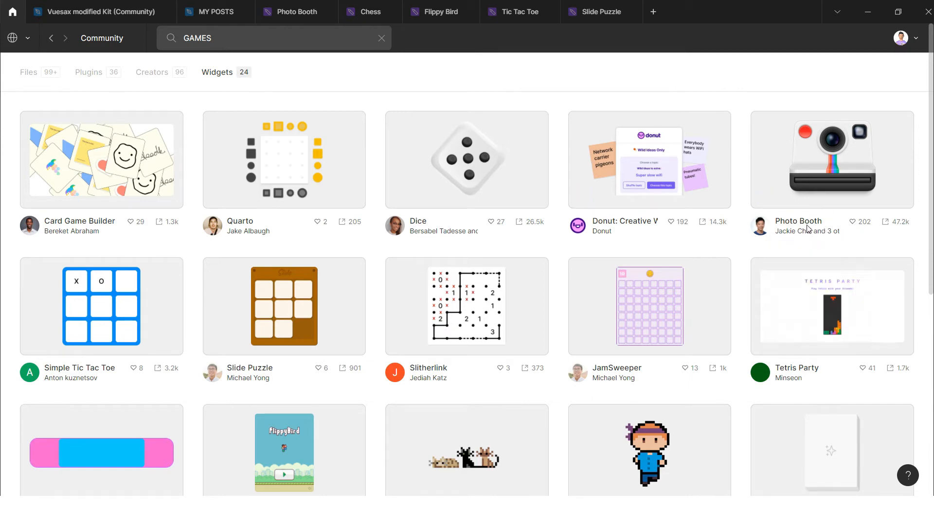
mouse_move(727, 241)
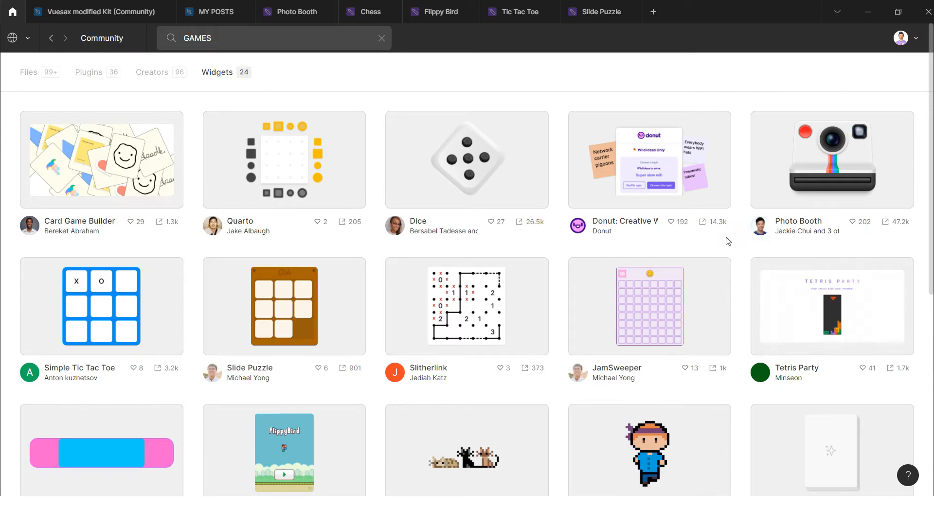
scroll("down", 3)
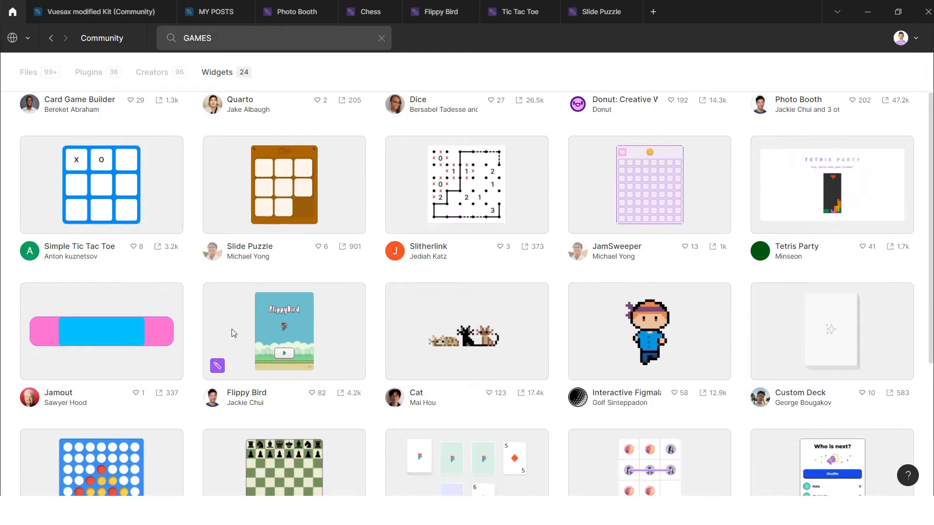
scroll("down", 3)
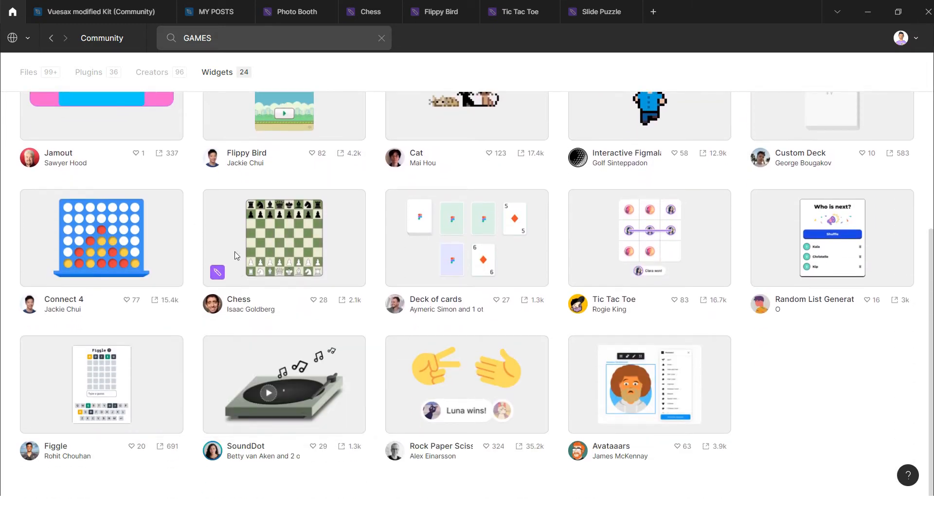
scroll("up", 3)
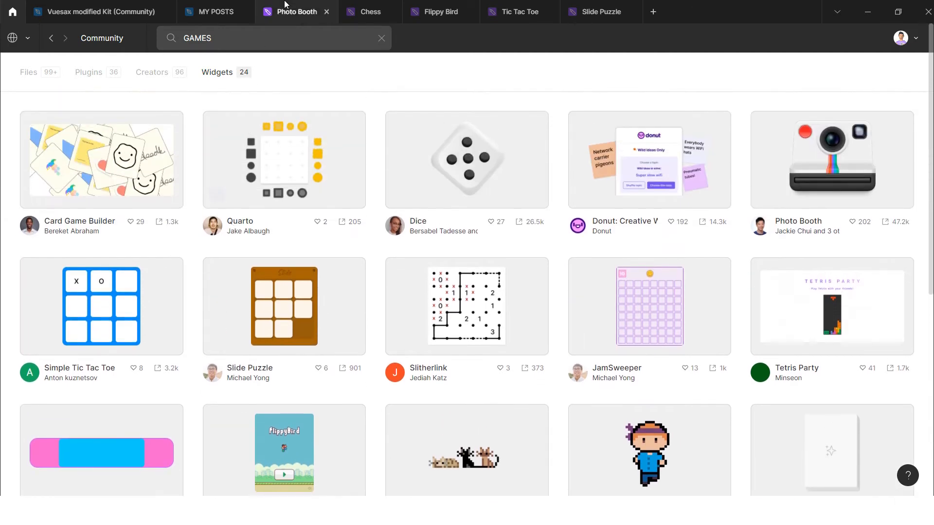
- Slide a Slide Puzzle tile into the empty space, then switch to Tic Tac Toe
left_click(599, 11)
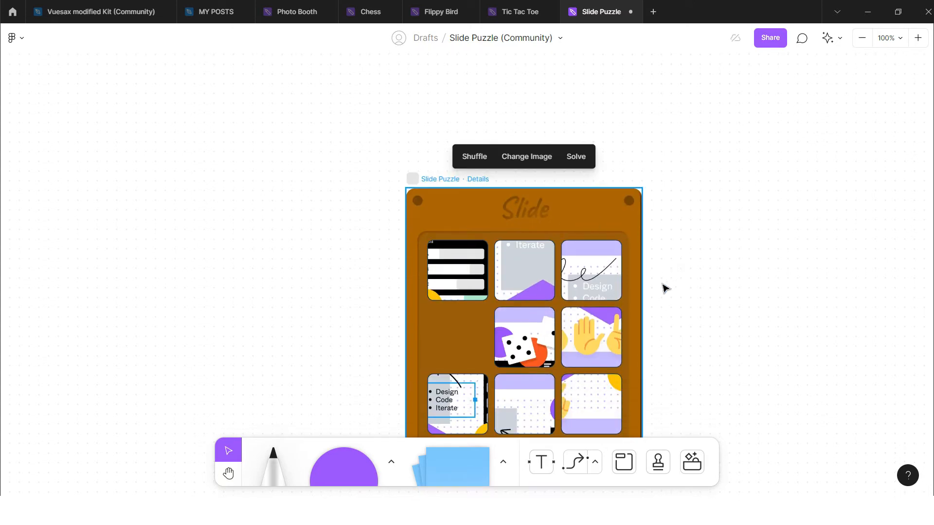
scroll("up", 3)
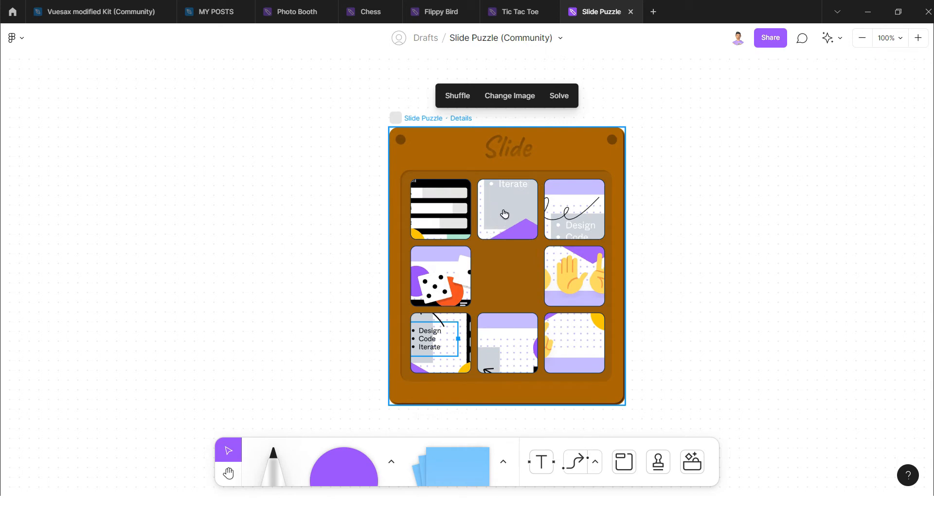
mouse_move(511, 218)
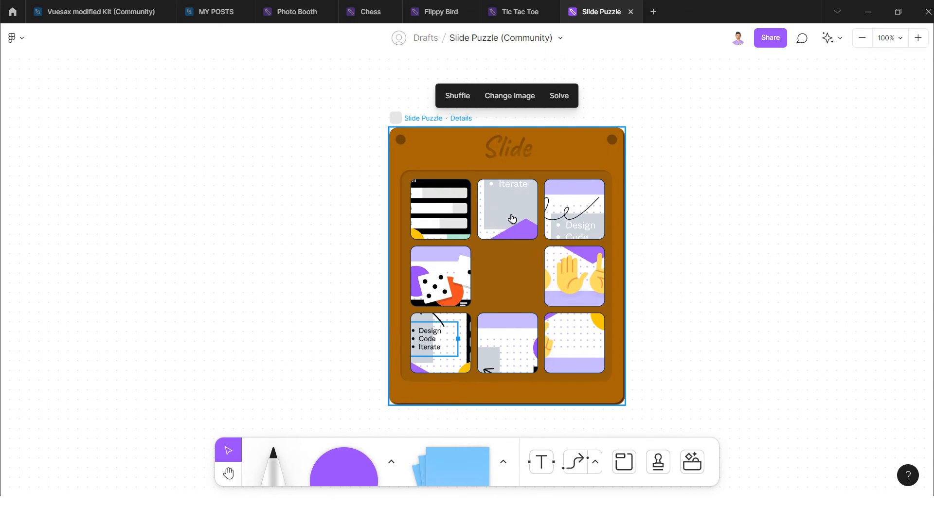
mouse_move(508, 209)
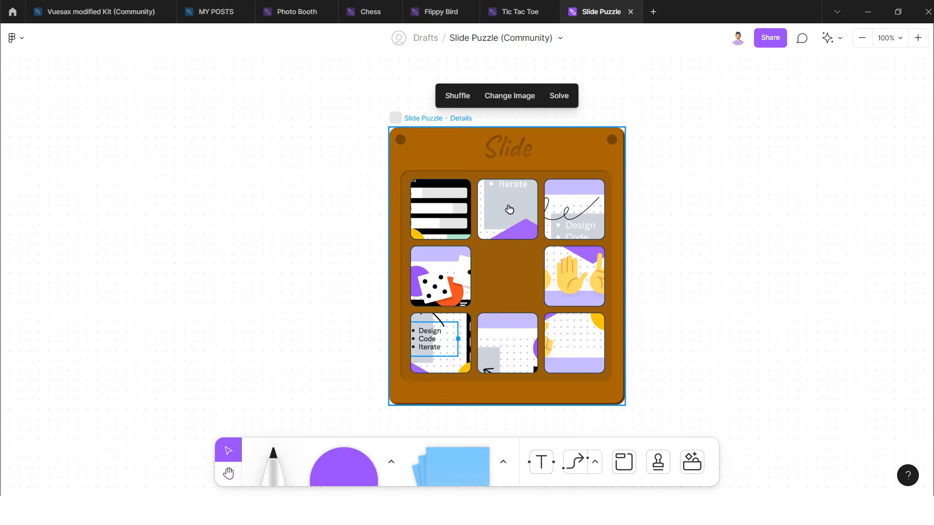
left_click(507, 208)
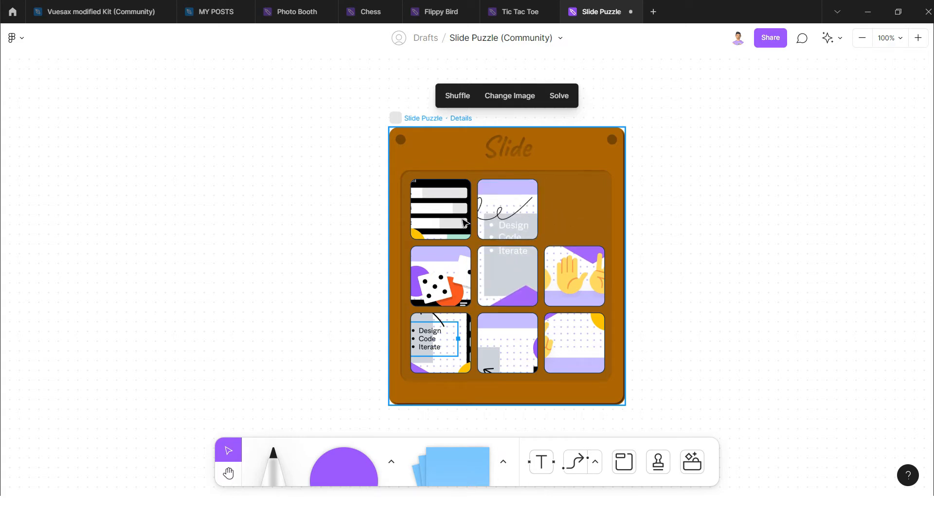
mouse_move(561, 271)
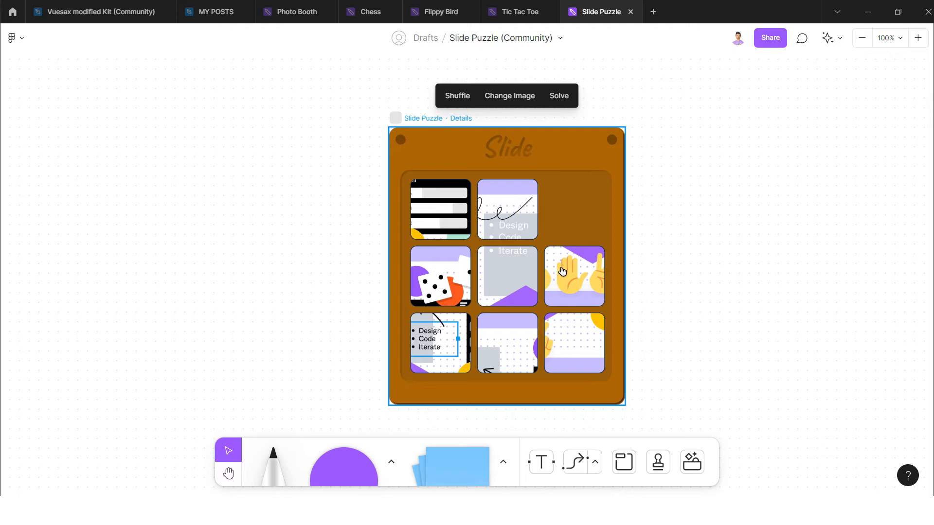
mouse_move(505, 202)
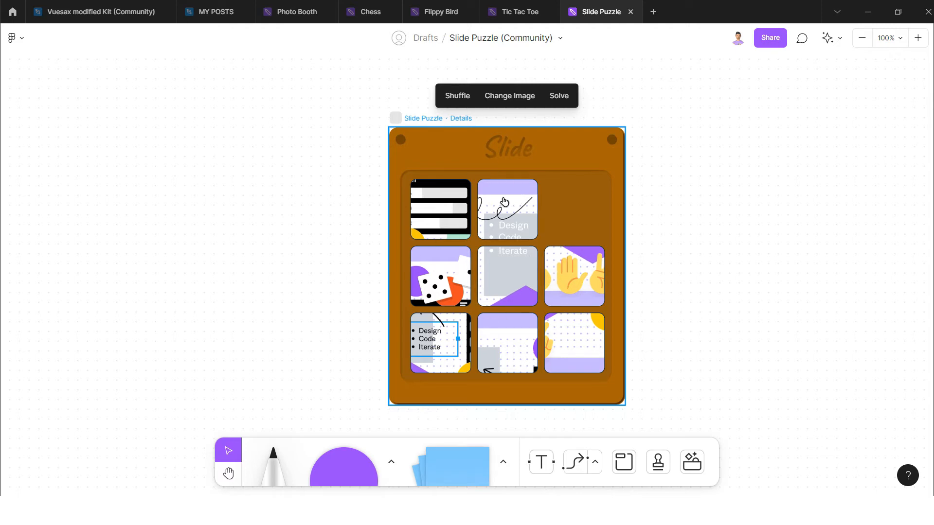
mouse_move(433, 290)
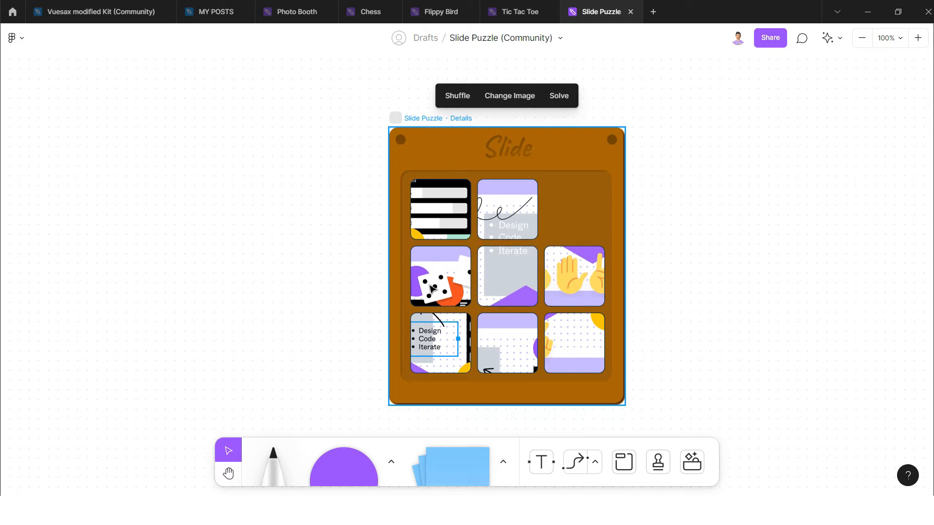
mouse_move(420, 187)
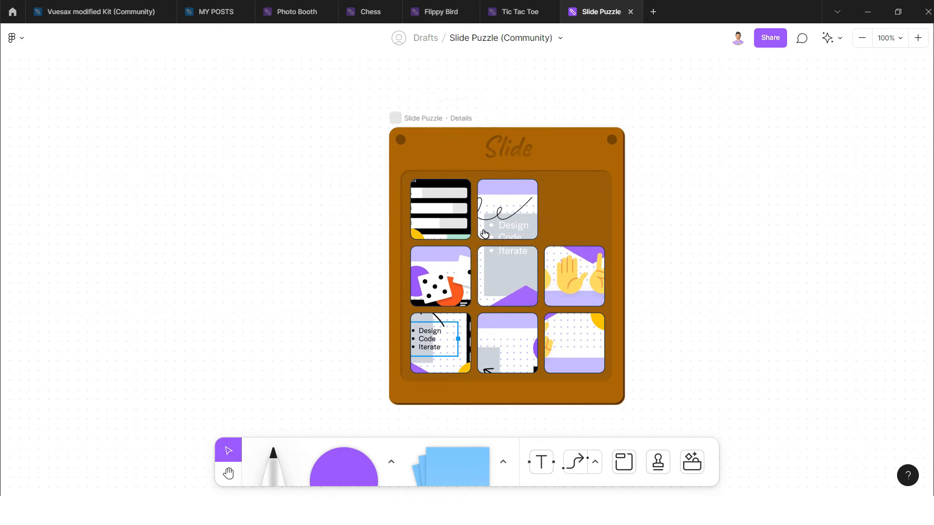
mouse_move(450, 208)
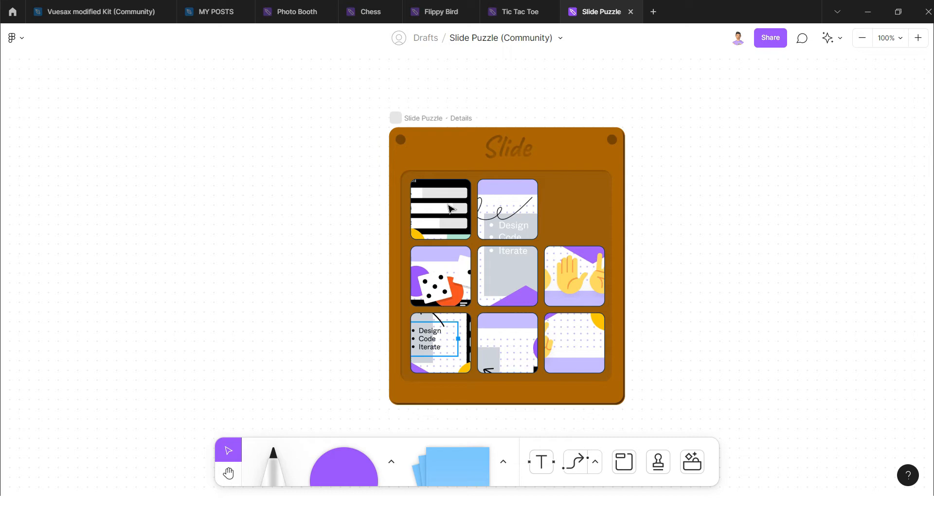
mouse_move(452, 233)
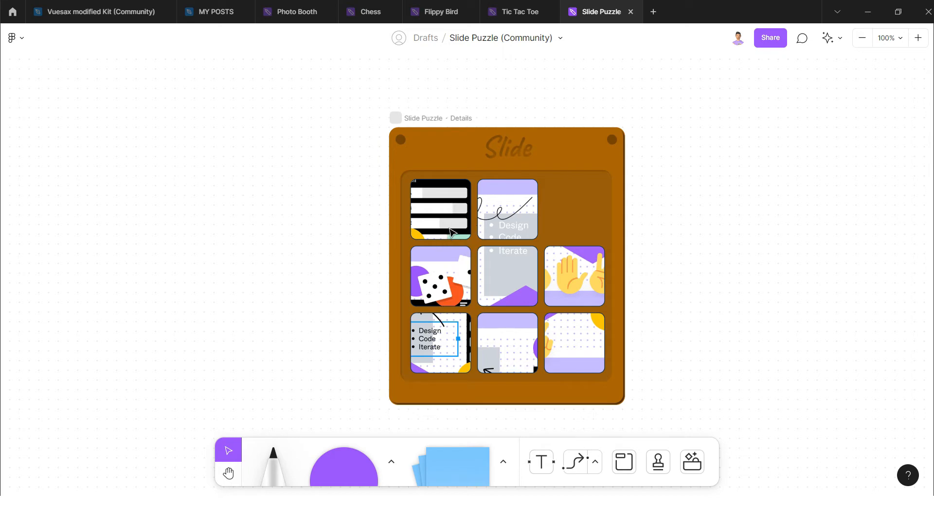
mouse_move(473, 234)
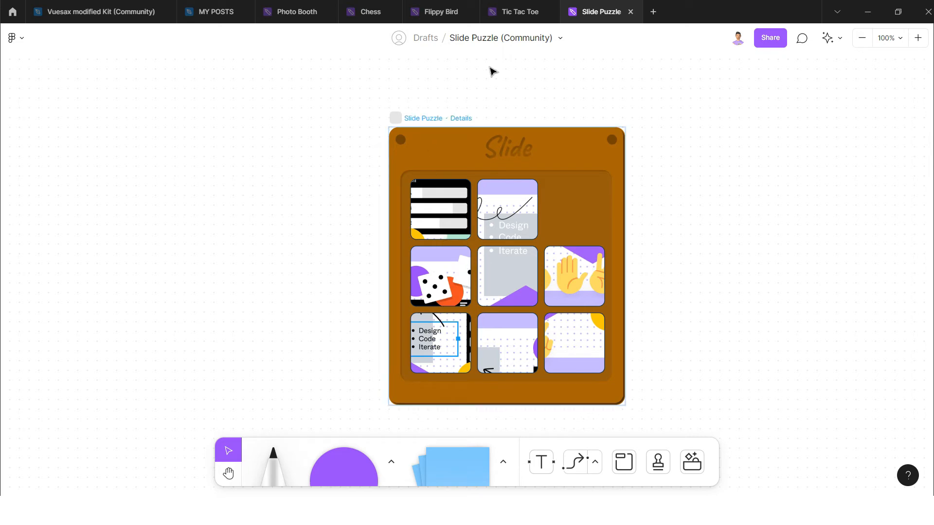
left_click(517, 11)
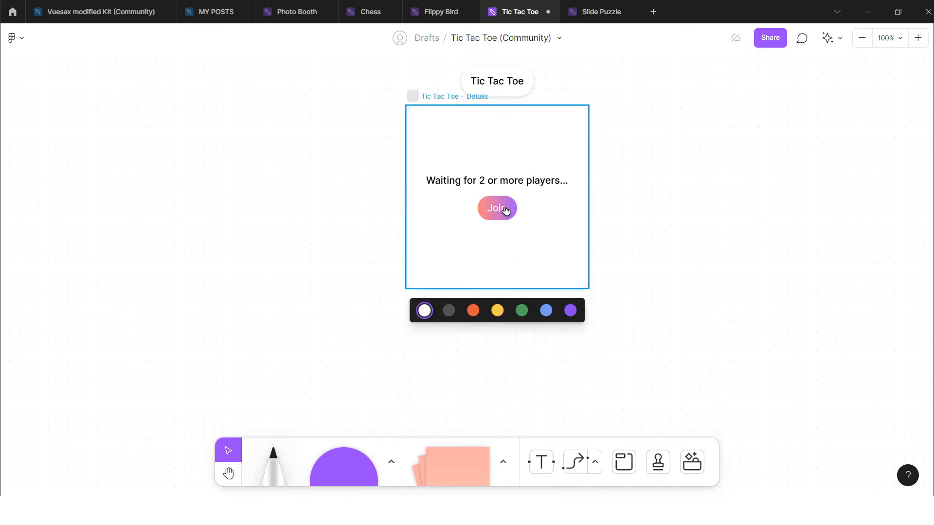
- Join the Tic Tac Toe game and copy the file's share link
left_click(497, 208)
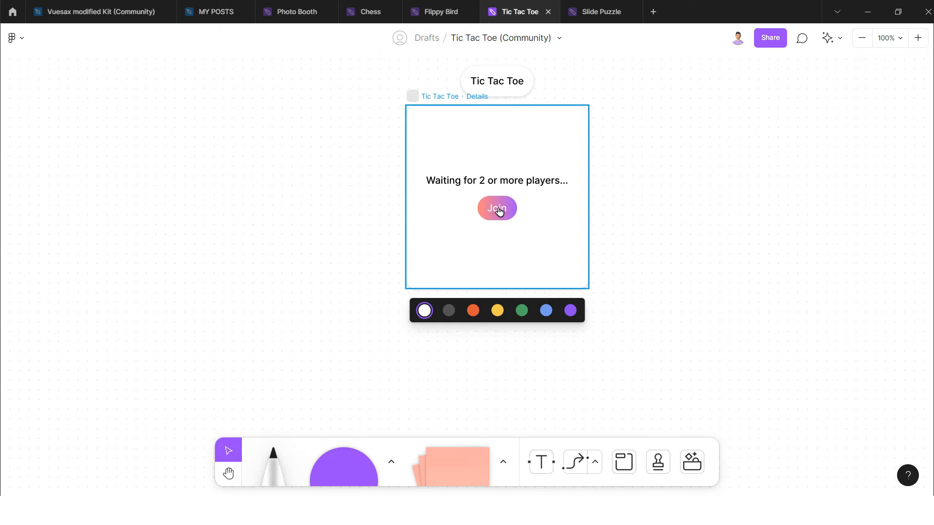
mouse_move(759, 38)
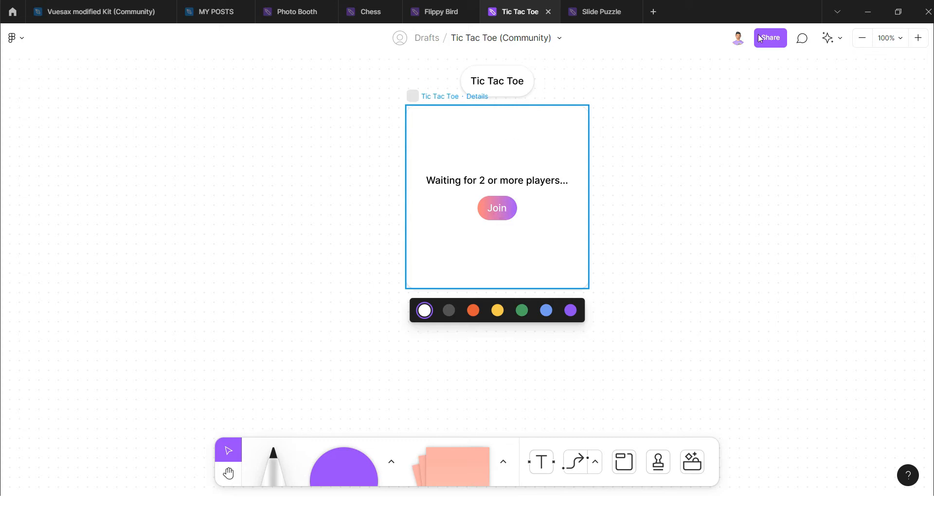
left_click(769, 38)
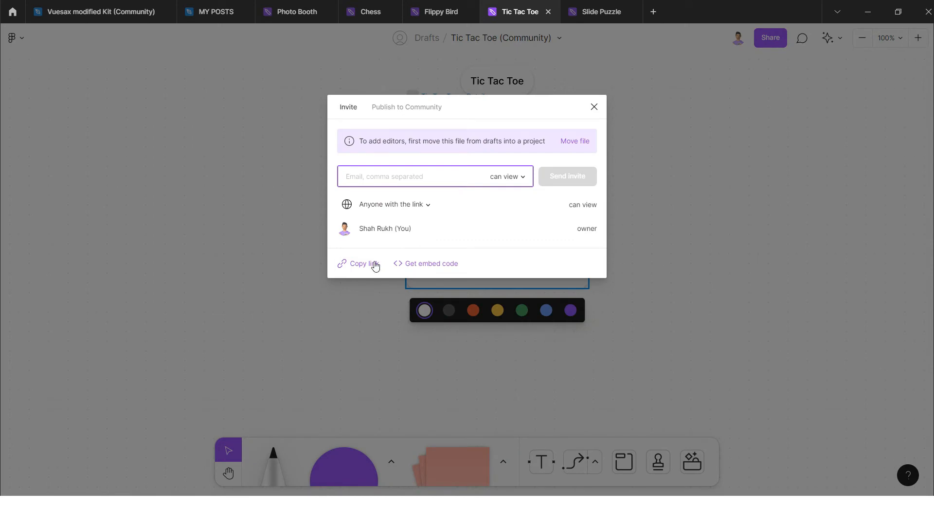
left_click(358, 263)
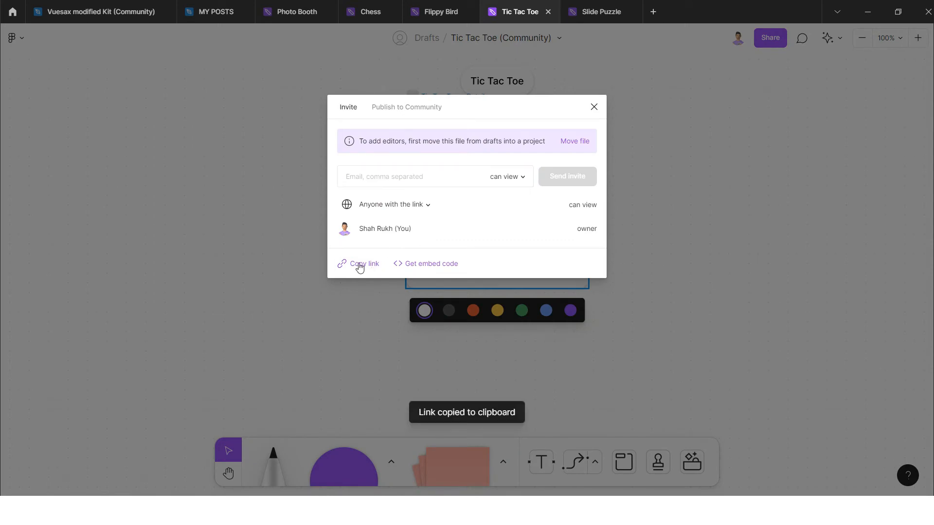
left_click(593, 107)
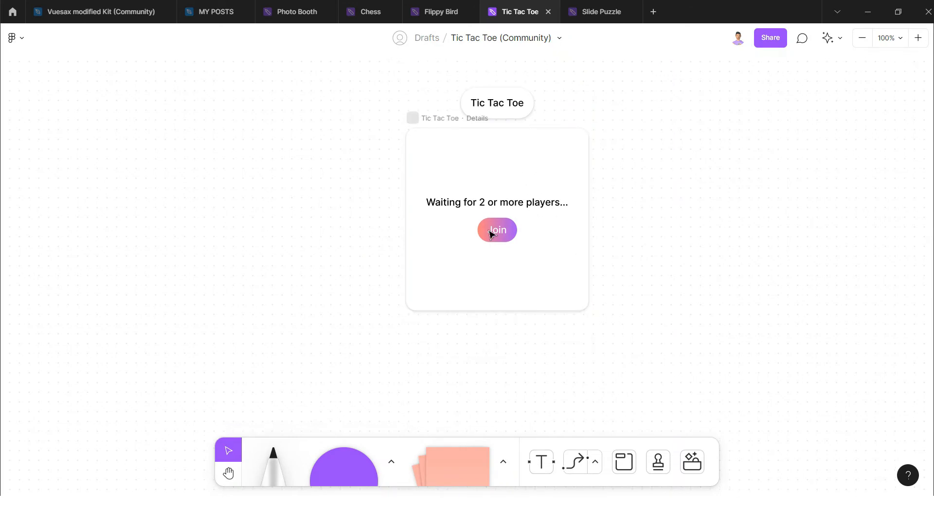
mouse_move(441, 11)
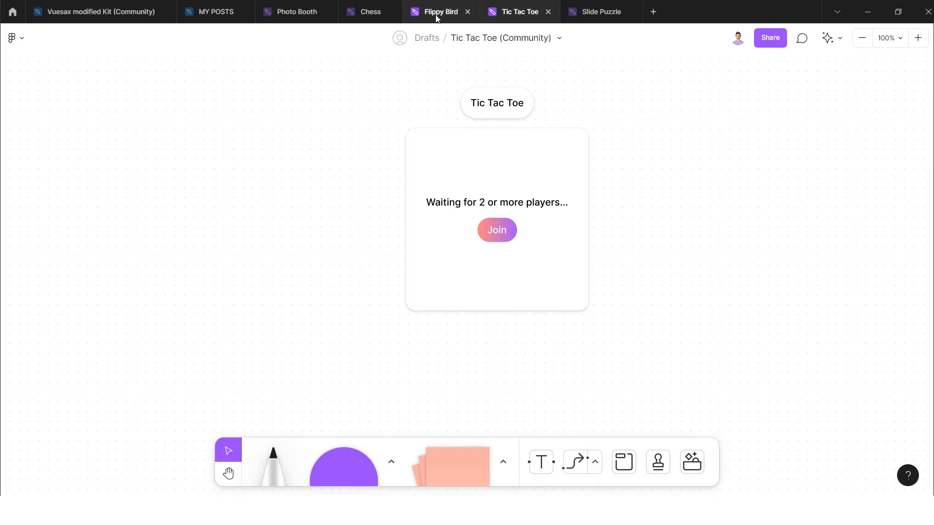
- Open the Flippy Bird file and start a new game
left_click(439, 11)
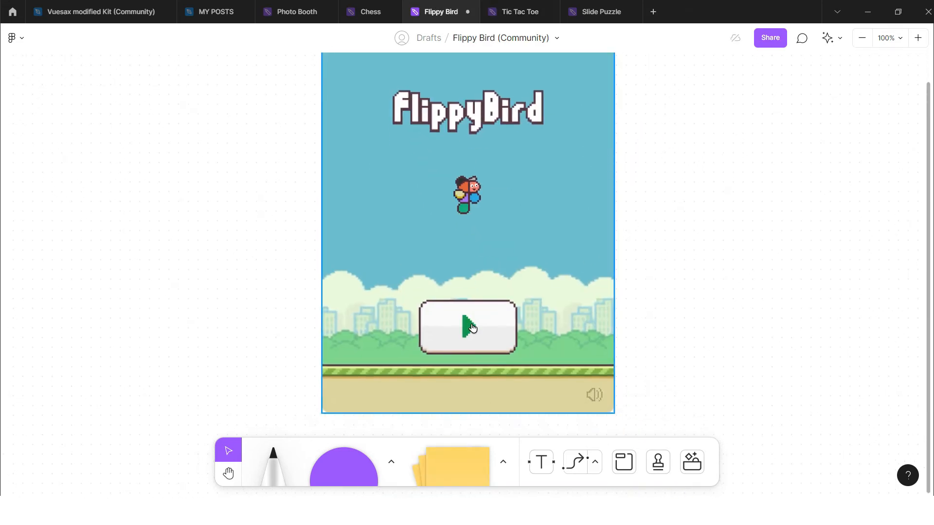
left_click(468, 327)
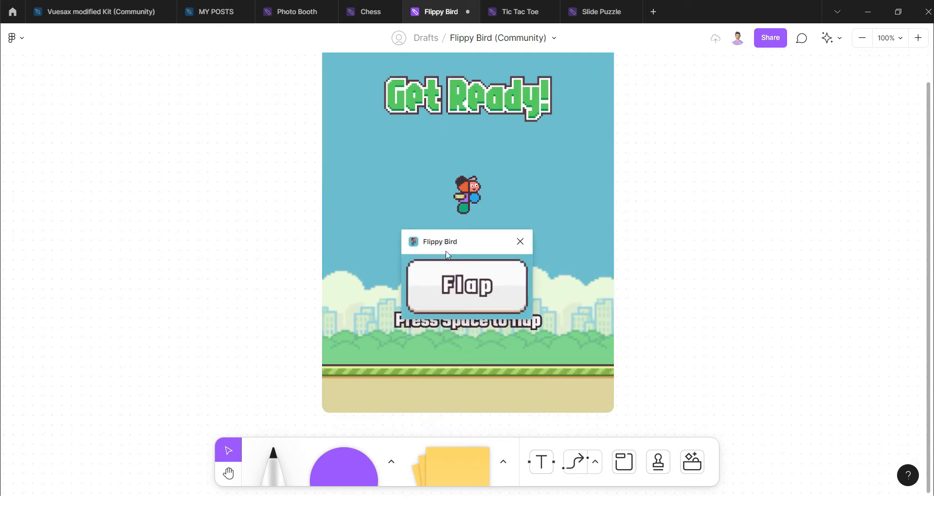
left_click(466, 286)
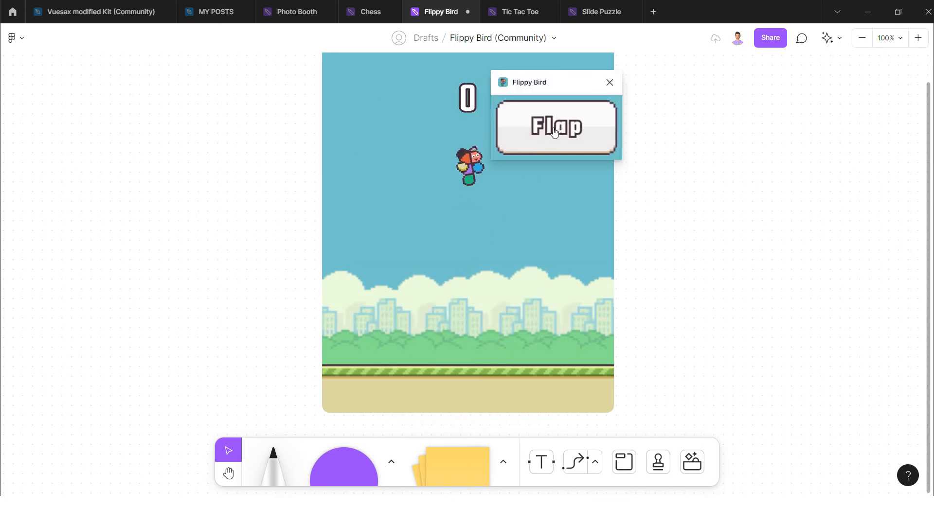
- Flap the bird between pipes until Game Over, reaching a best score of 4
left_click(555, 128)
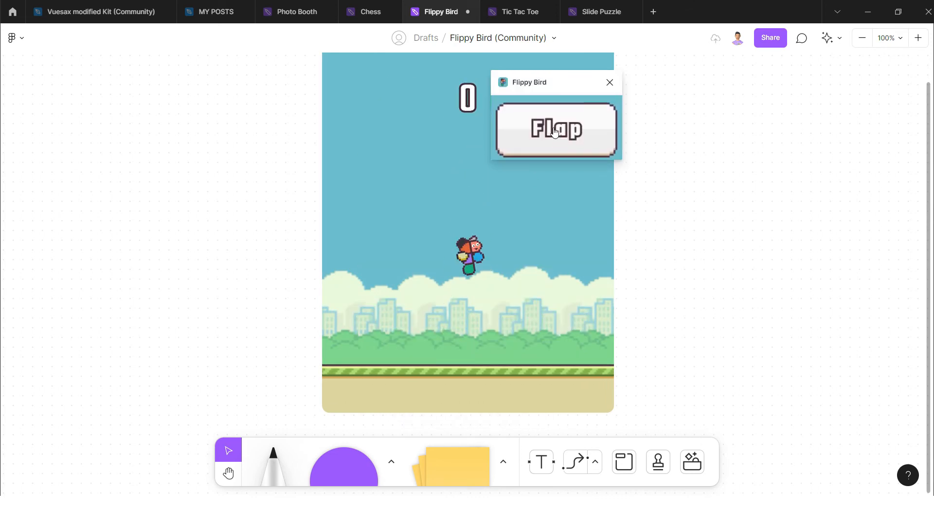
left_click(555, 128)
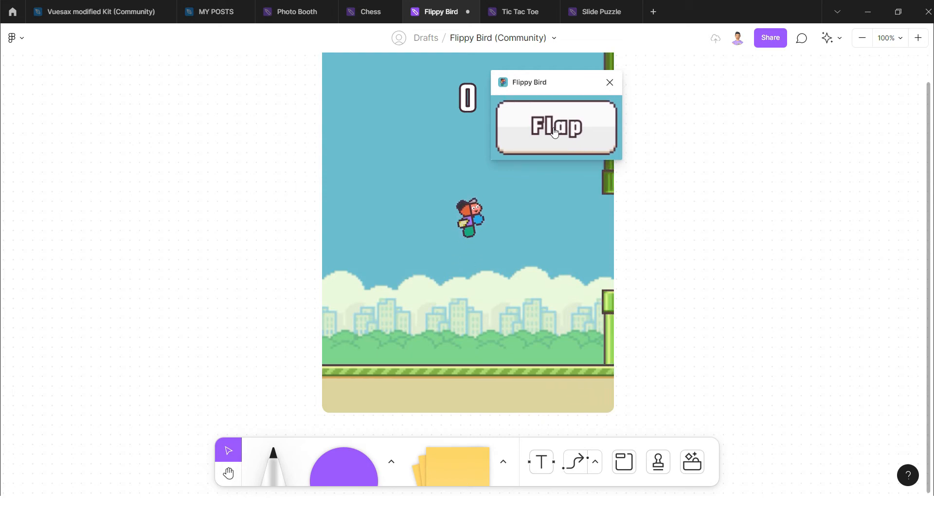
left_click(555, 126)
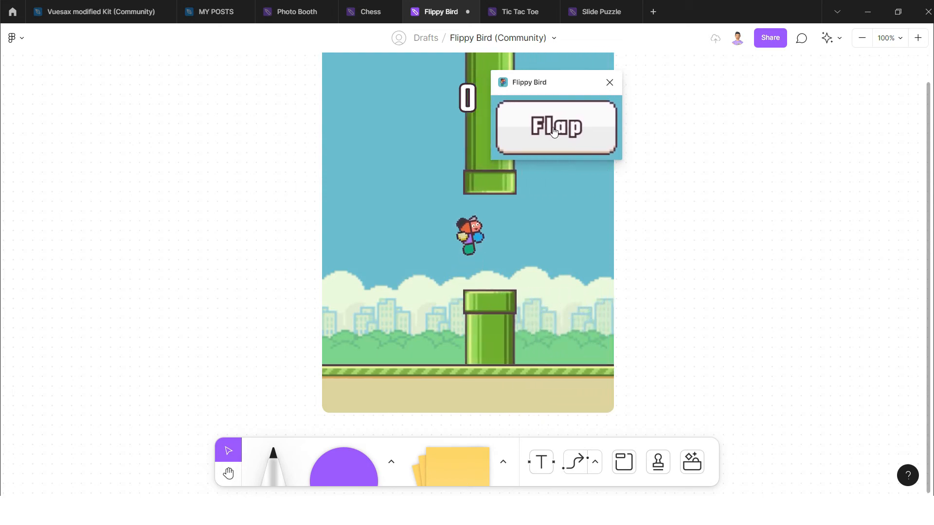
left_click(555, 126)
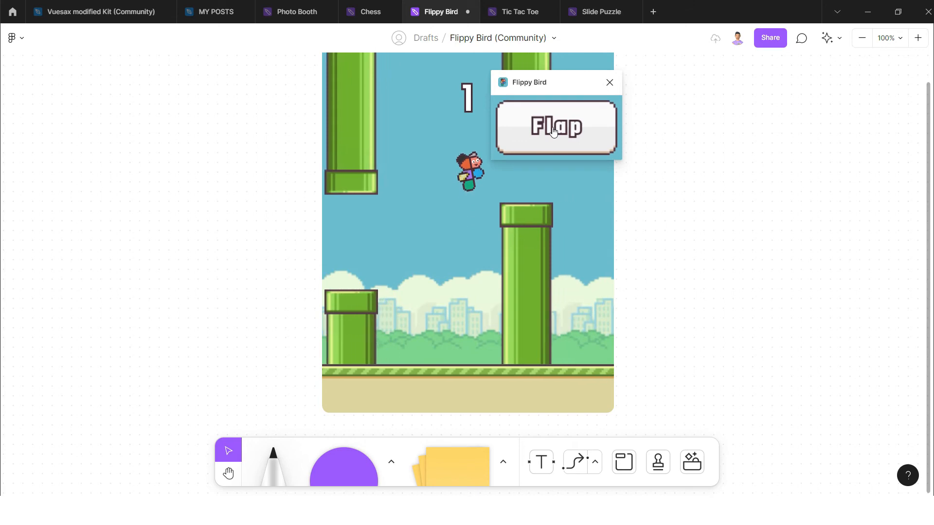
left_click(554, 129)
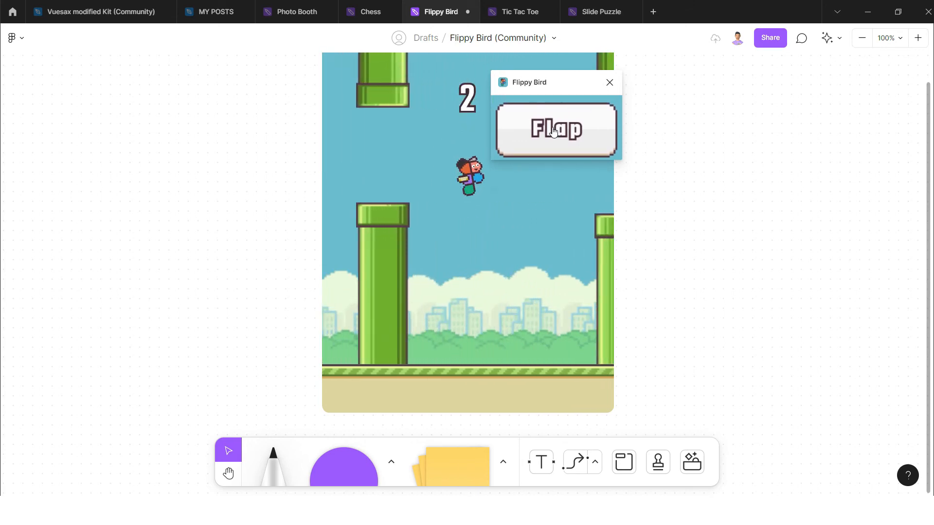
left_click(555, 127)
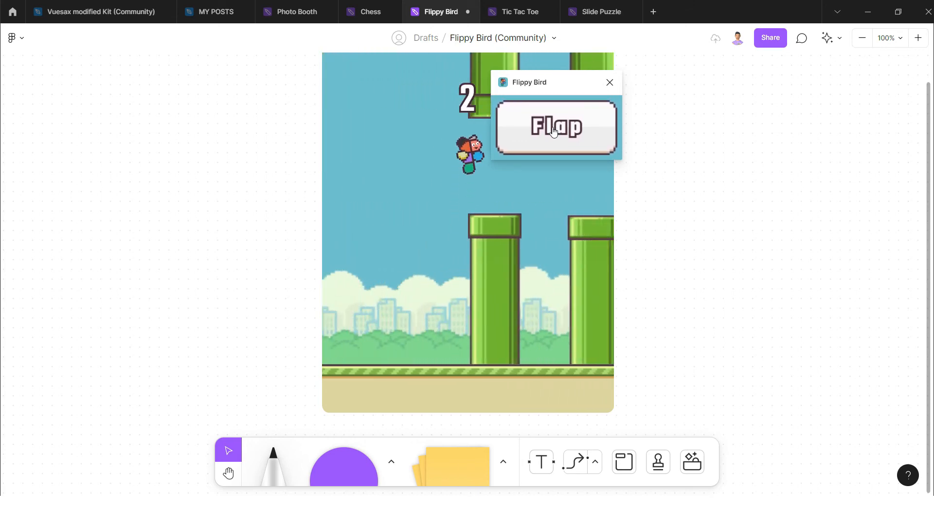
left_click(555, 127)
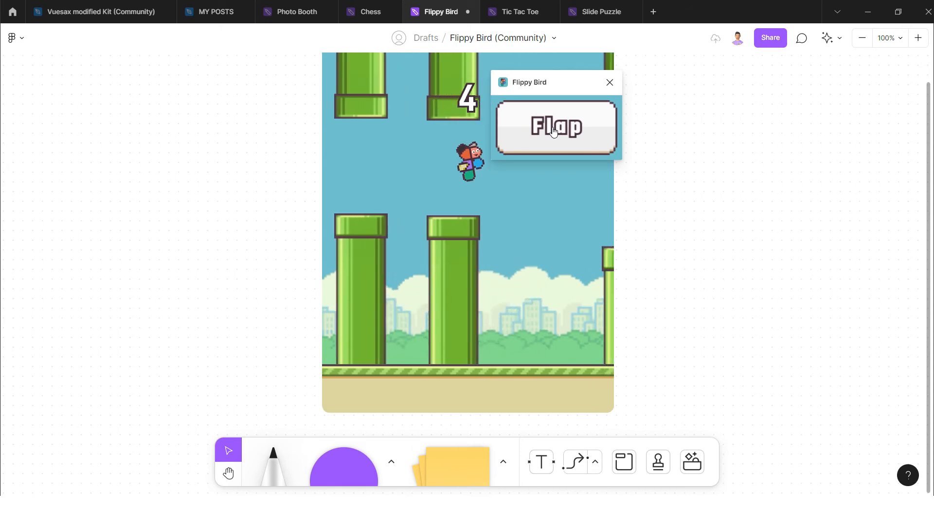
left_click(555, 127)
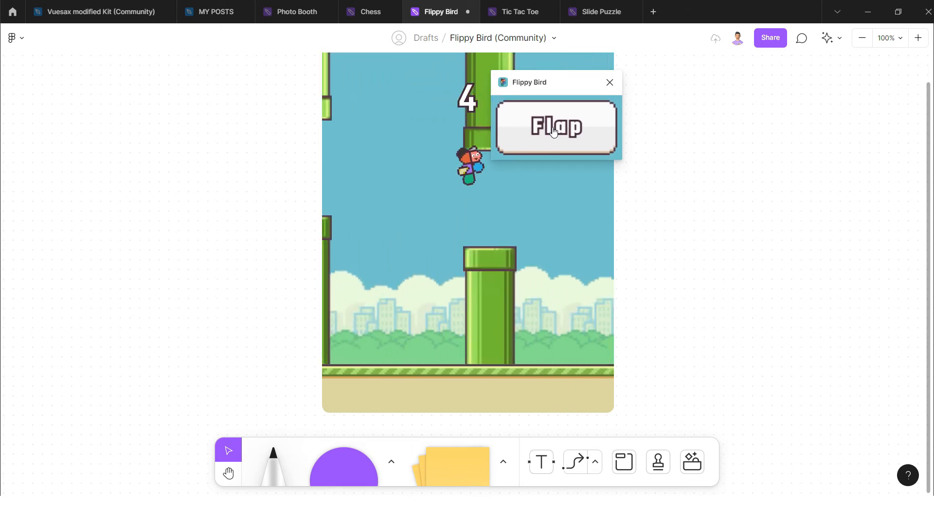
left_click(555, 125)
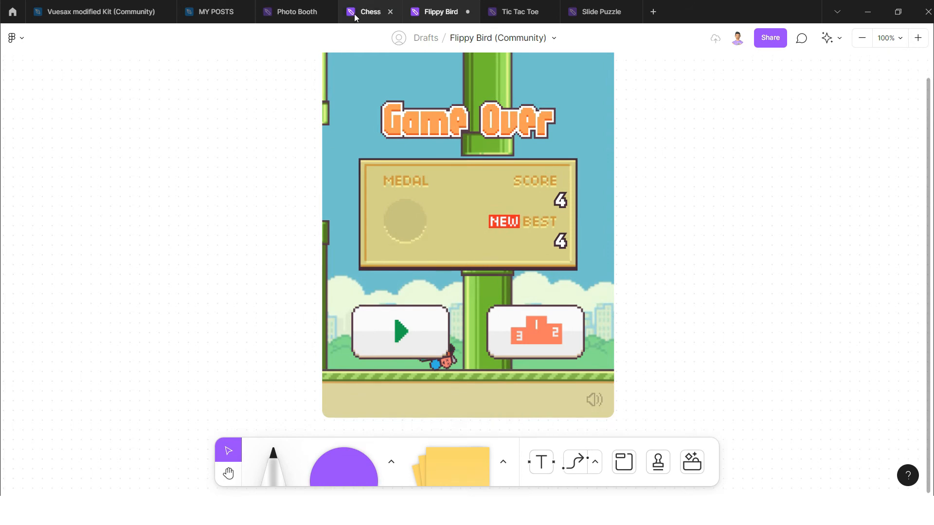
- Start a two-player Chess game and advance one white and one black pawn
left_click(370, 11)
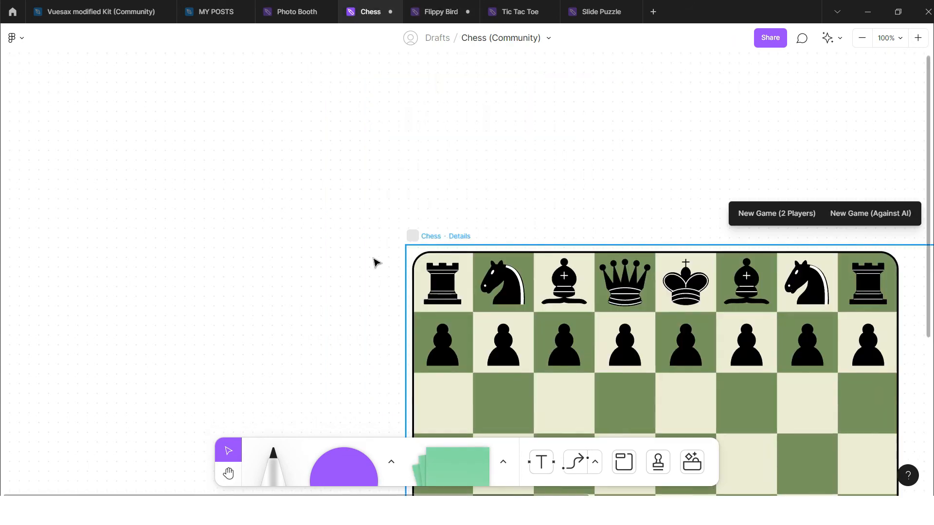
left_click(861, 38)
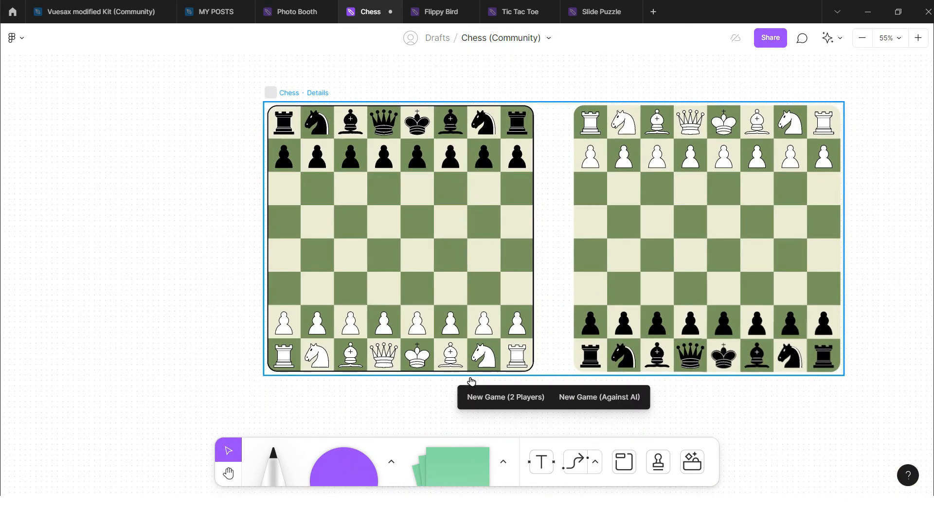
mouse_move(599, 398)
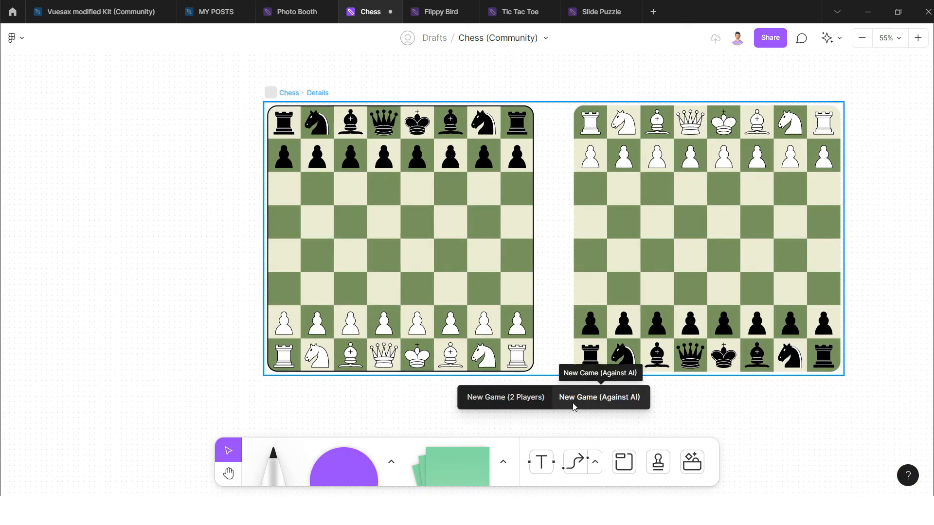
mouse_move(504, 398)
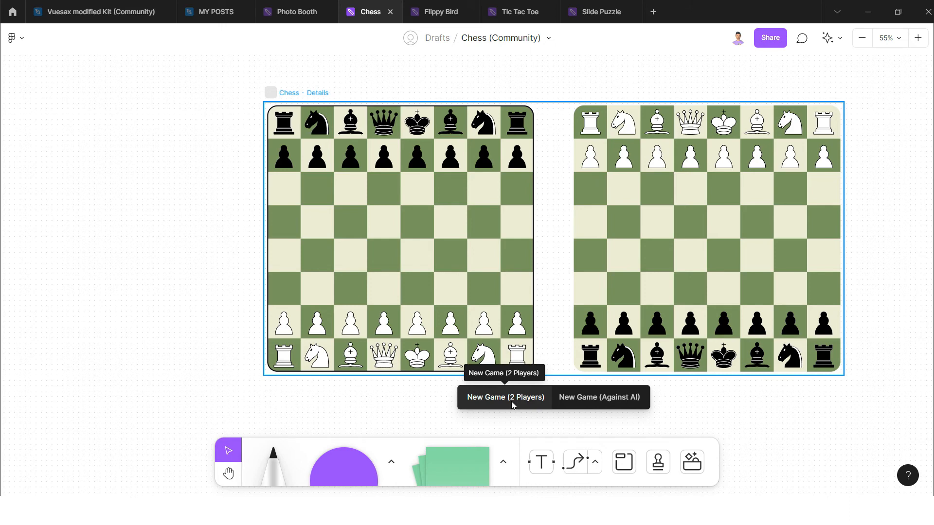
mouse_move(355, 163)
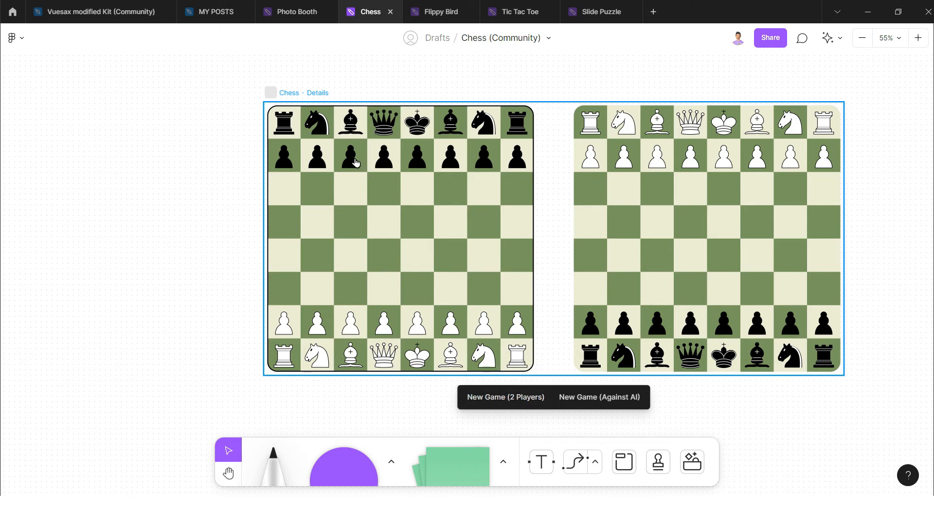
mouse_move(352, 329)
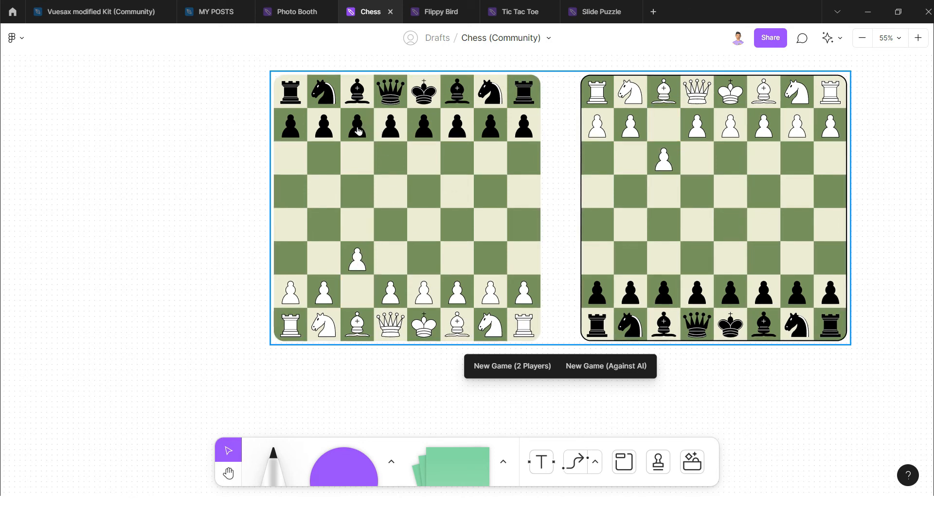
left_click(357, 128)
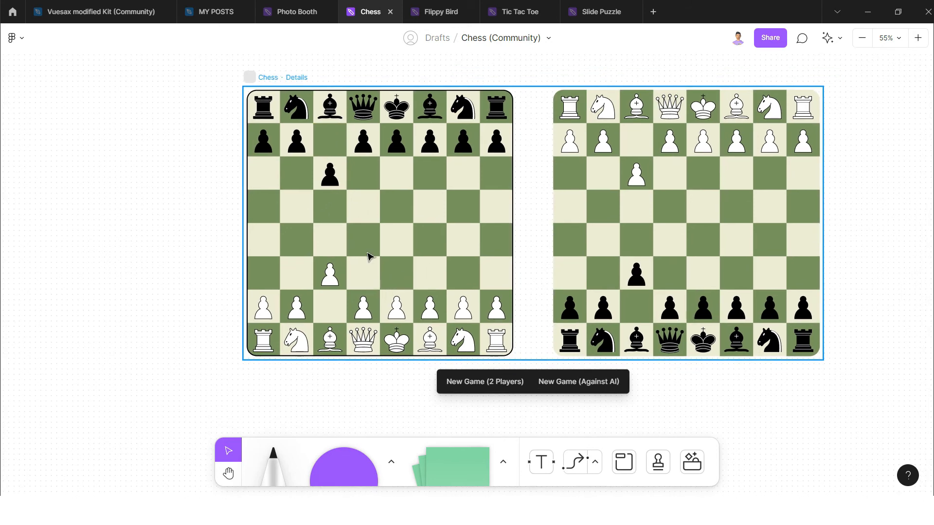
left_click(317, 50)
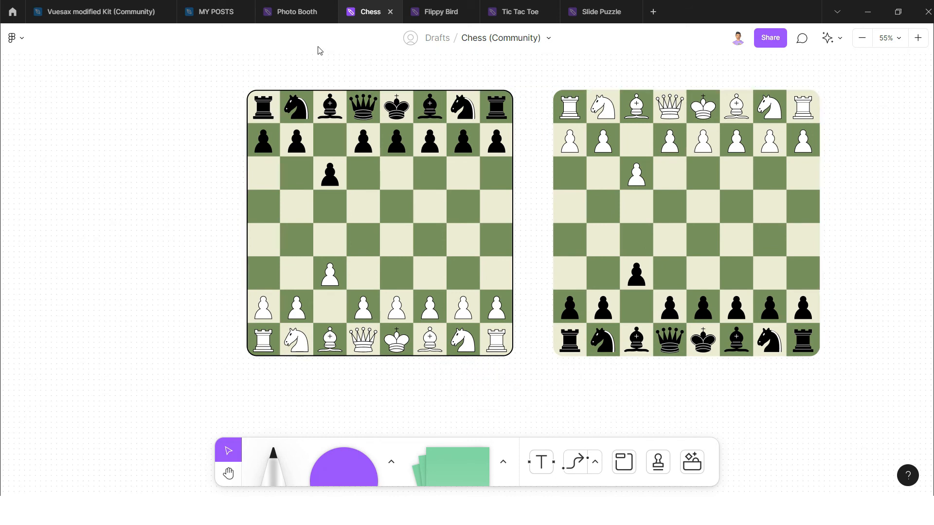
mouse_move(305, 62)
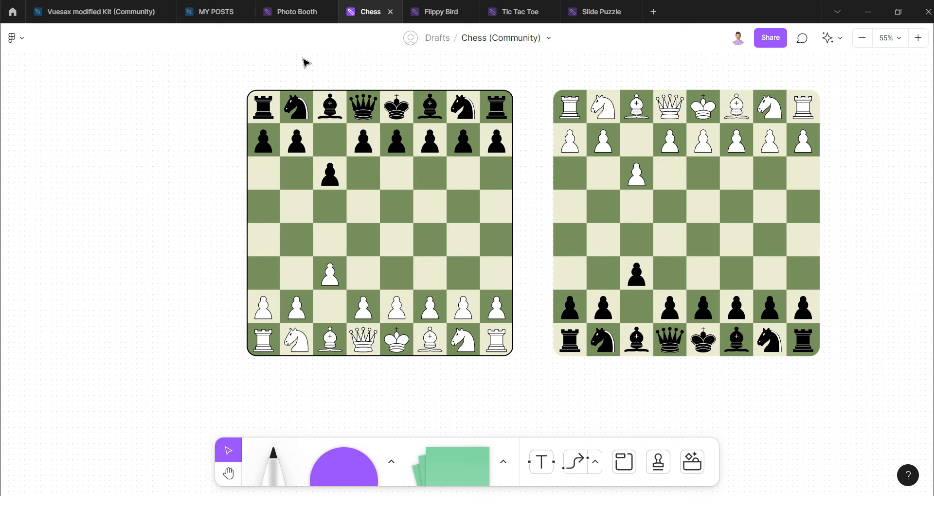
- Open the Photo Booth file and launch the widget's live camera window
left_click(295, 11)
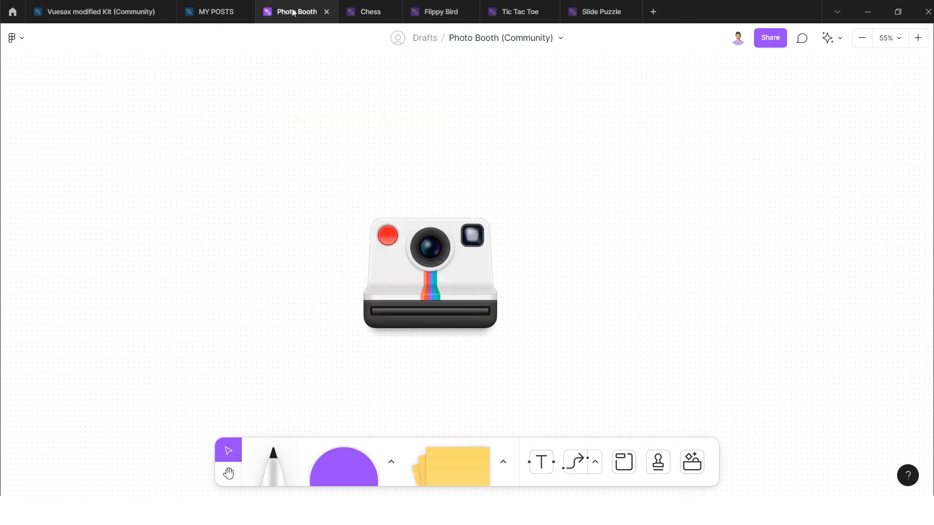
mouse_move(297, 26)
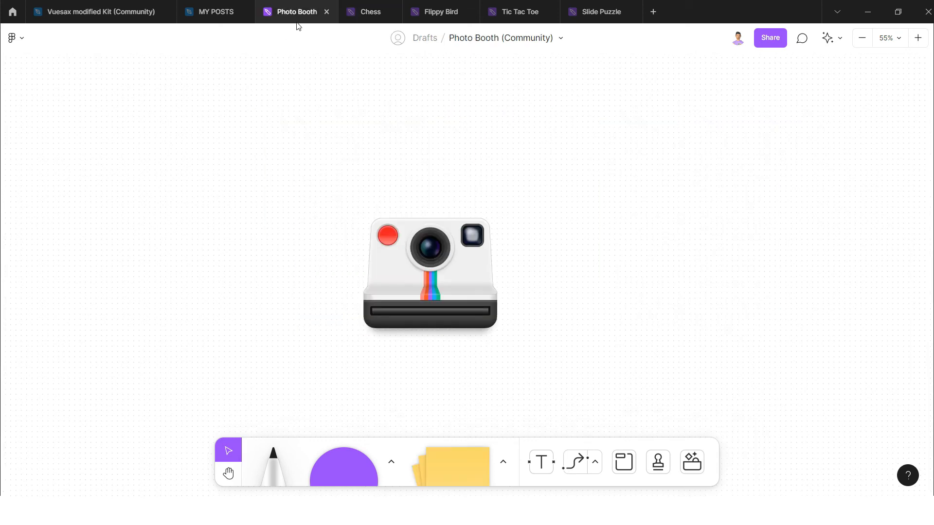
mouse_move(337, 135)
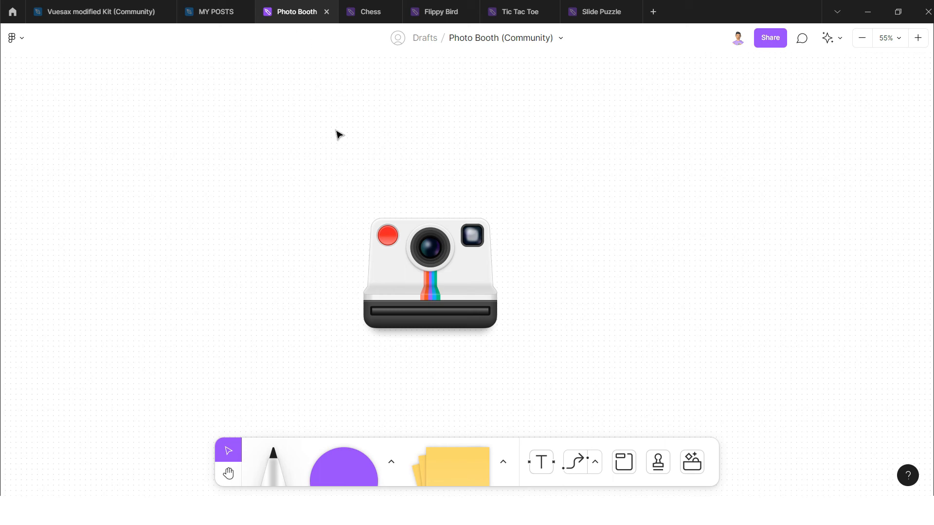
mouse_move(415, 200)
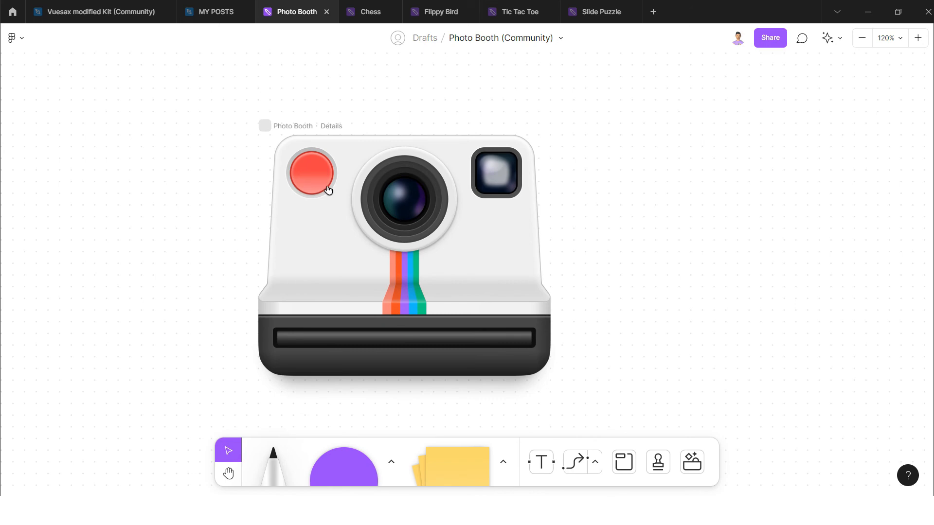
mouse_move(319, 178)
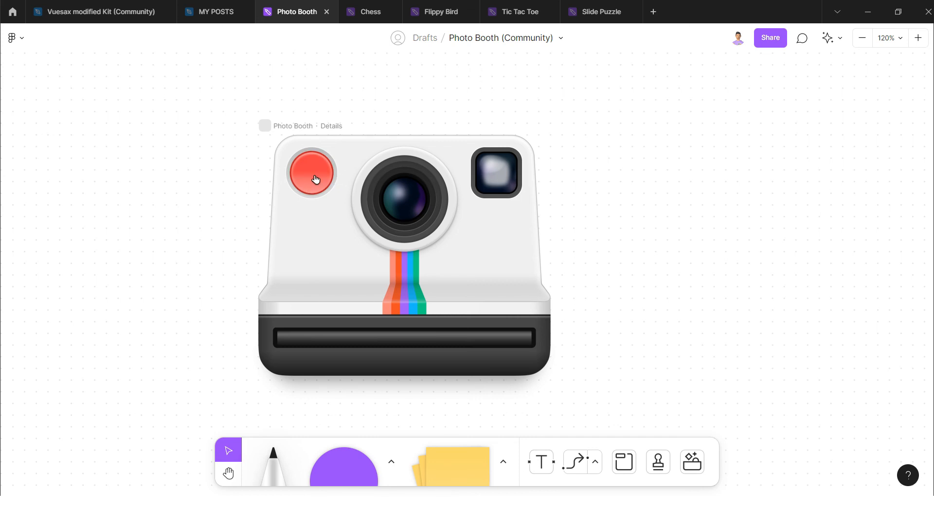
left_click(310, 175)
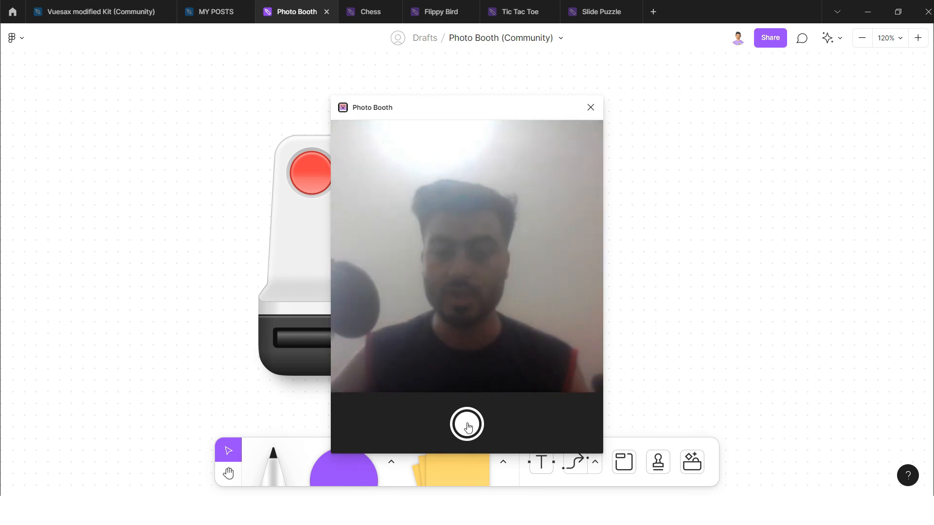
- Capture a photo, producing a Polaroid-style print beside the camera widget
left_click(467, 425)
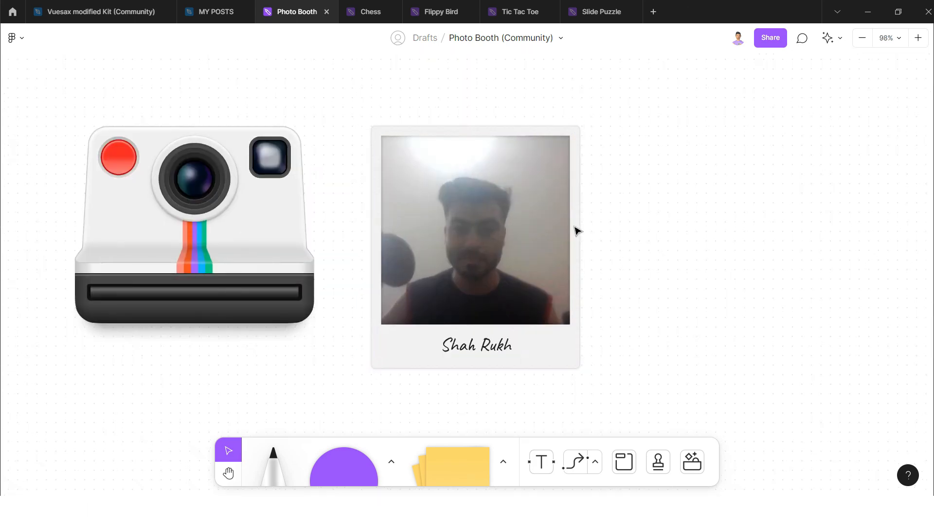
mouse_move(500, 237)
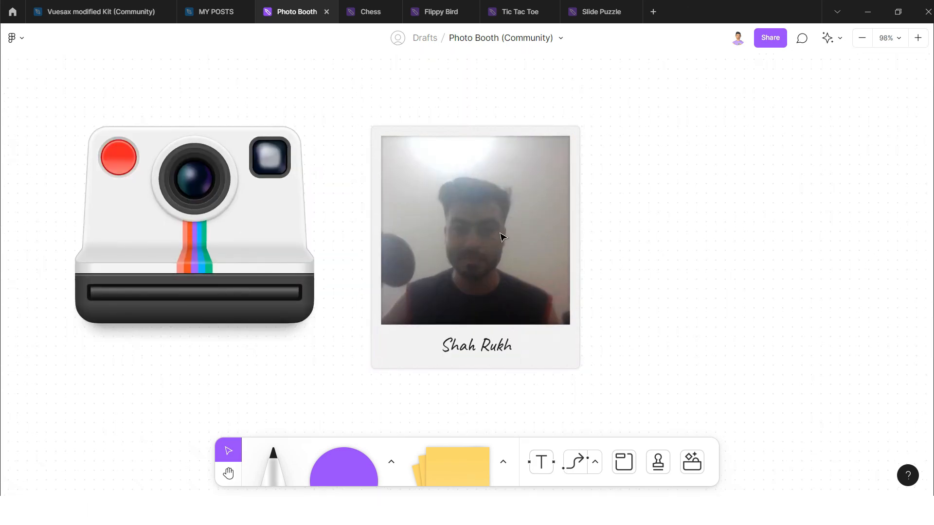
left_click(860, 38)
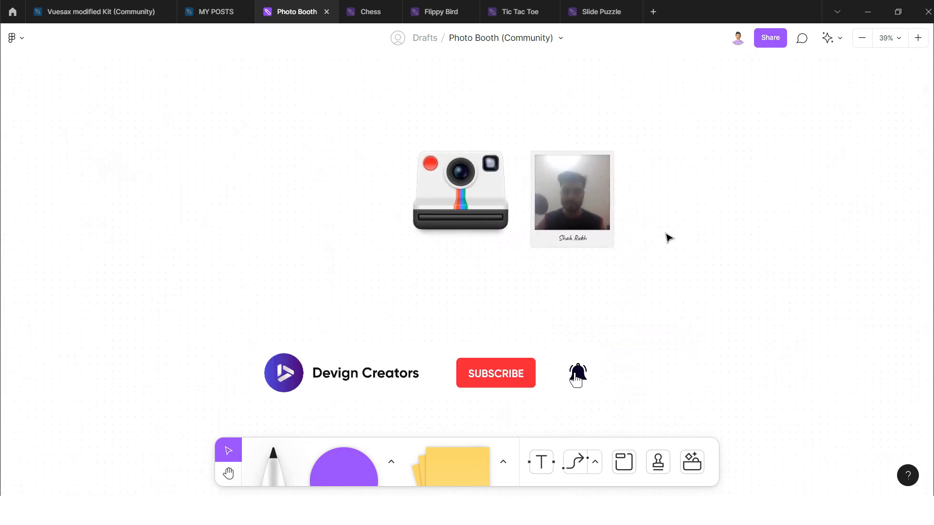
mouse_move(665, 156)
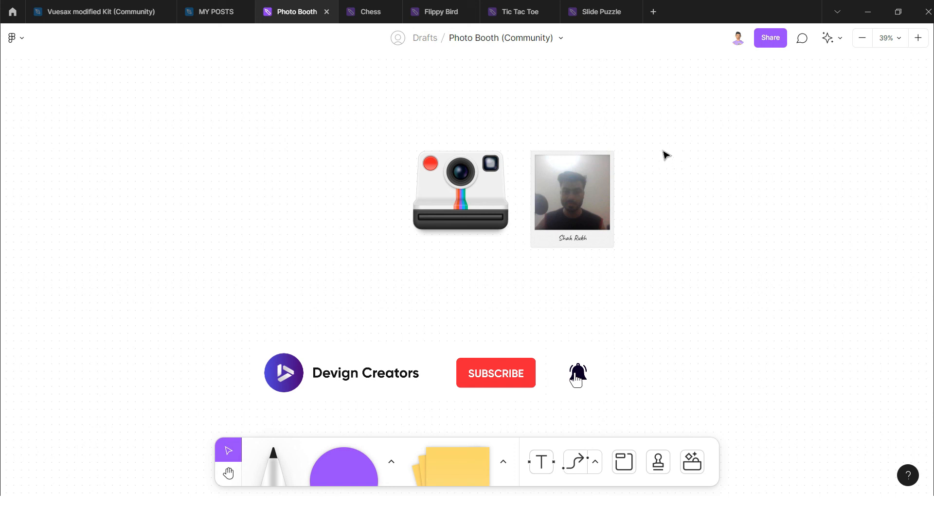
mouse_move(663, 248)
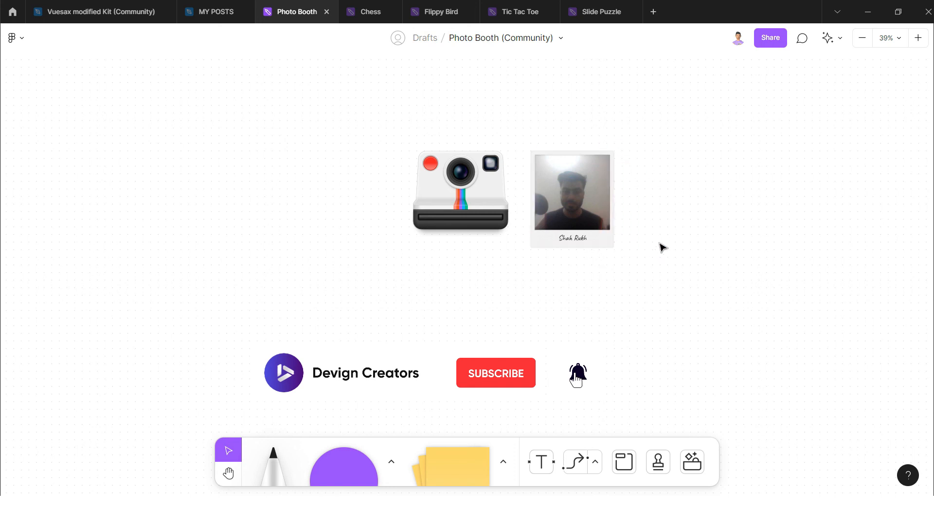
mouse_move(657, 265)
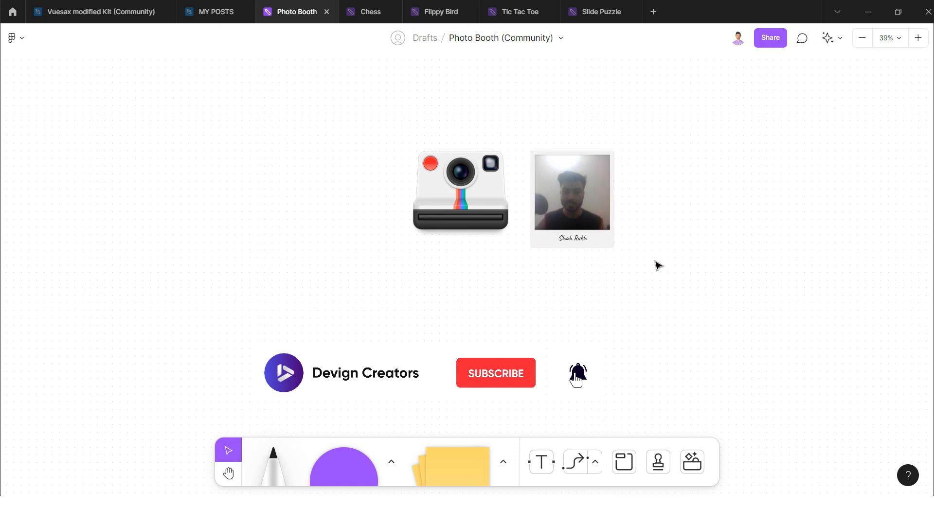